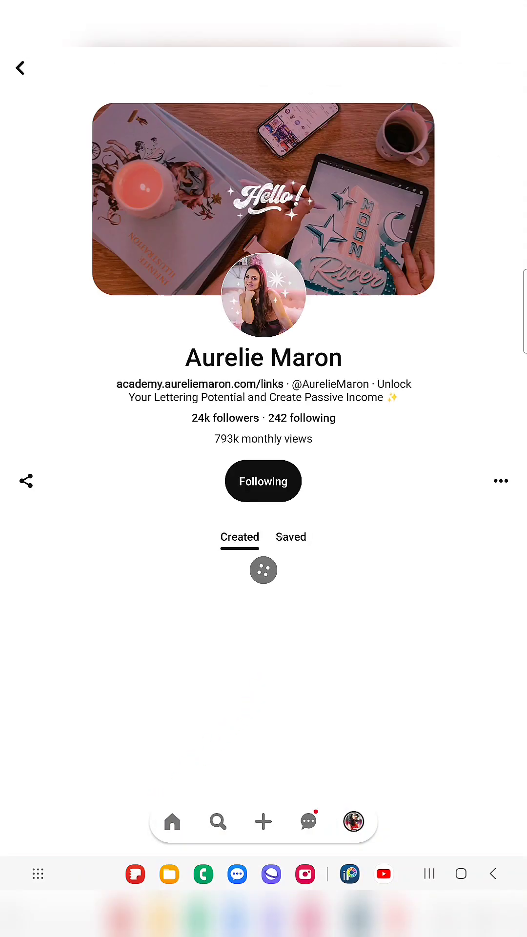
Step: View Aurelie Maron's saved boards on her Pinterest profile and browse down them
left_click(291, 537)
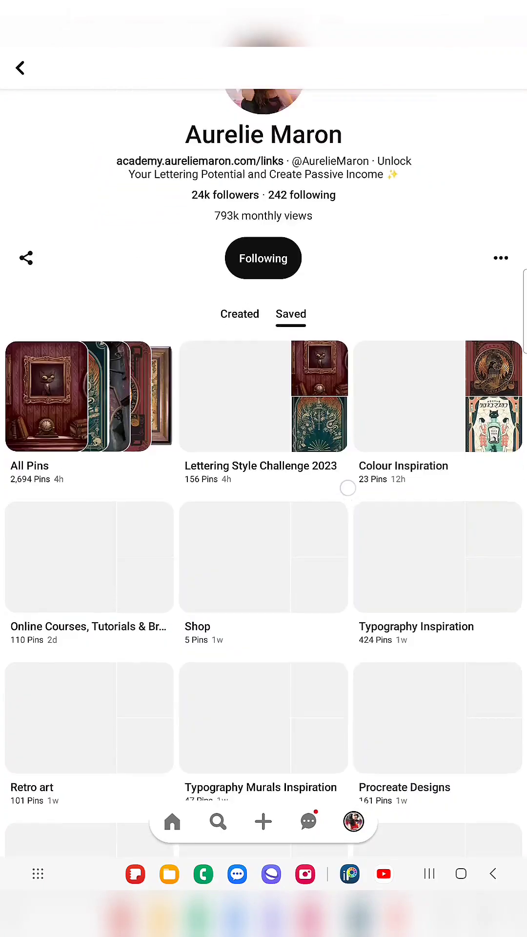
scroll("down", 3)
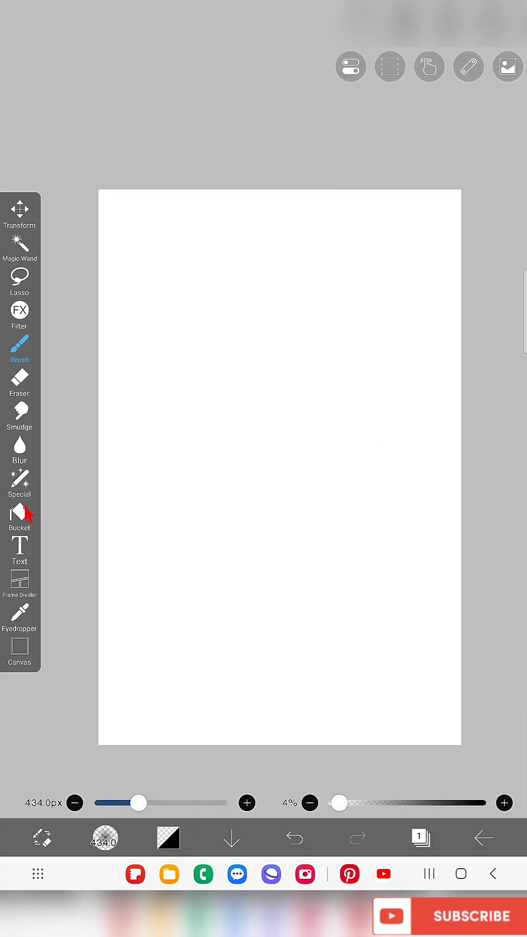
Step: Add a purple text layer reading 'G' at size 2000, filling most of the canvas
left_click(169, 837)
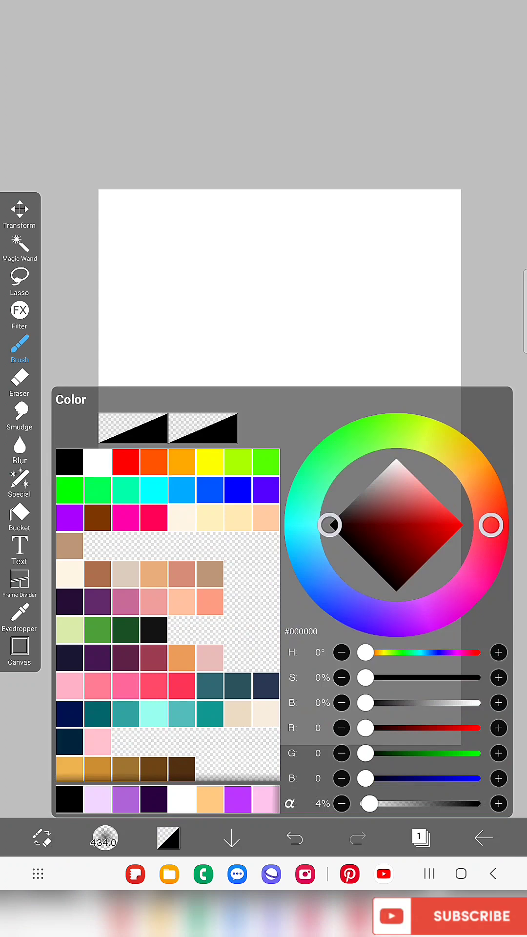
left_click(20, 549)
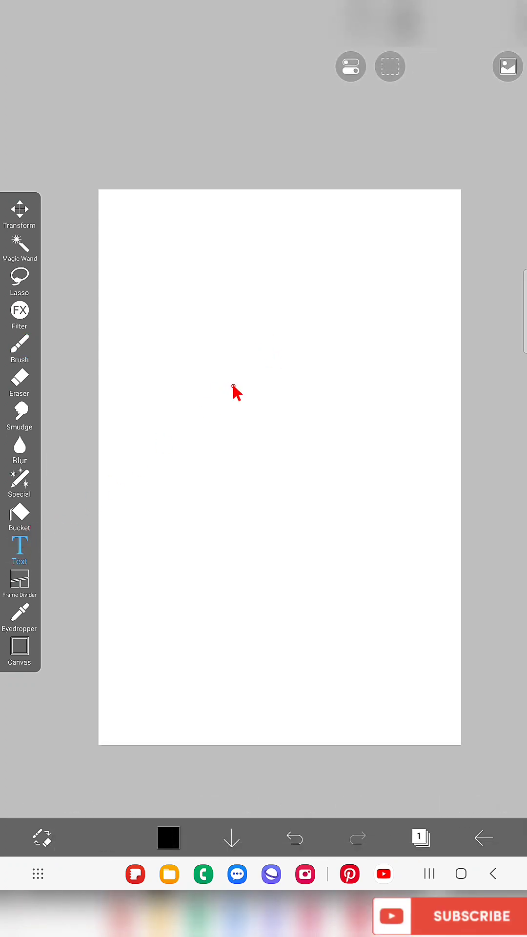
left_click(20, 546)
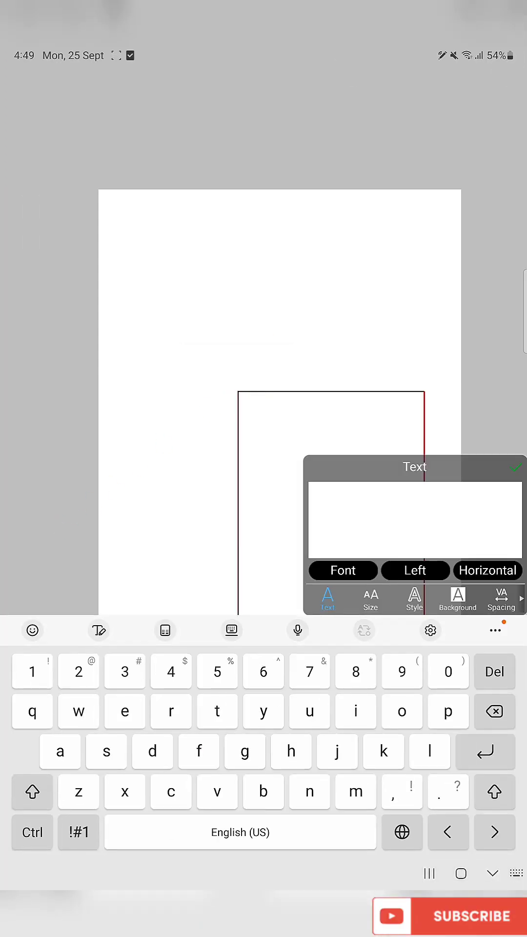
type("G")
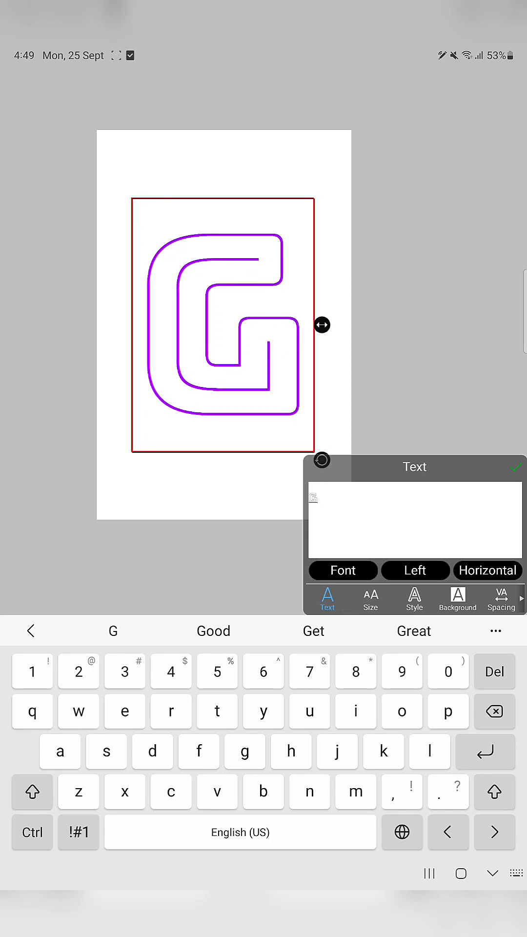
left_click(371, 600)
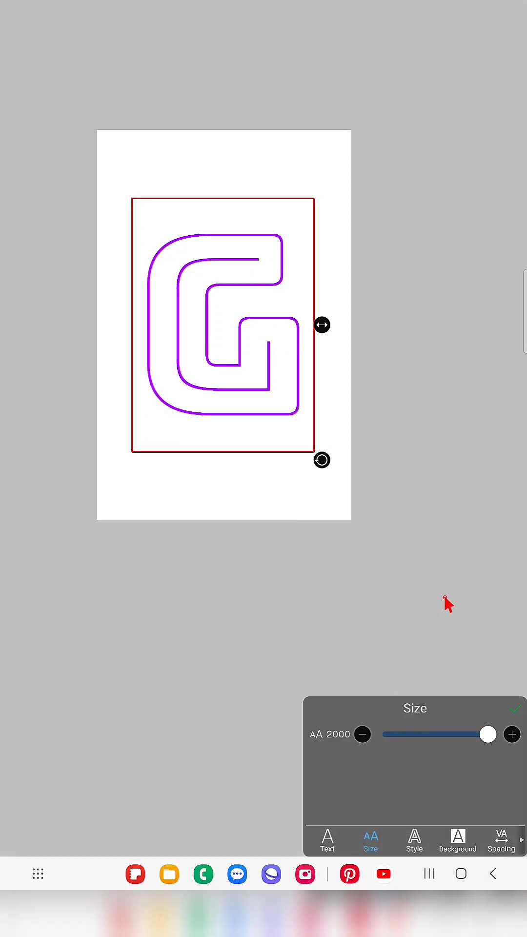
left_click(514, 708)
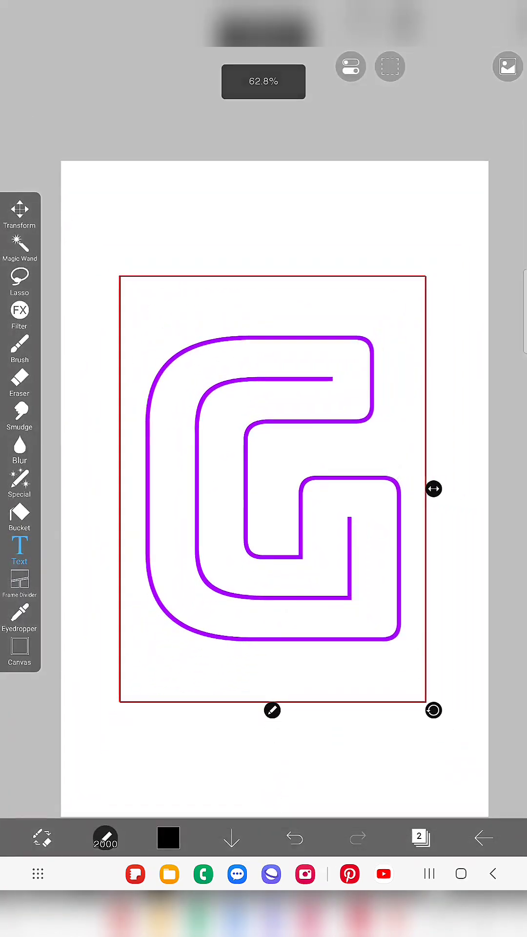
Step: Rasterize the G text layer and trim it to one clean outline with the Lasso Eraser
left_click(20, 310)
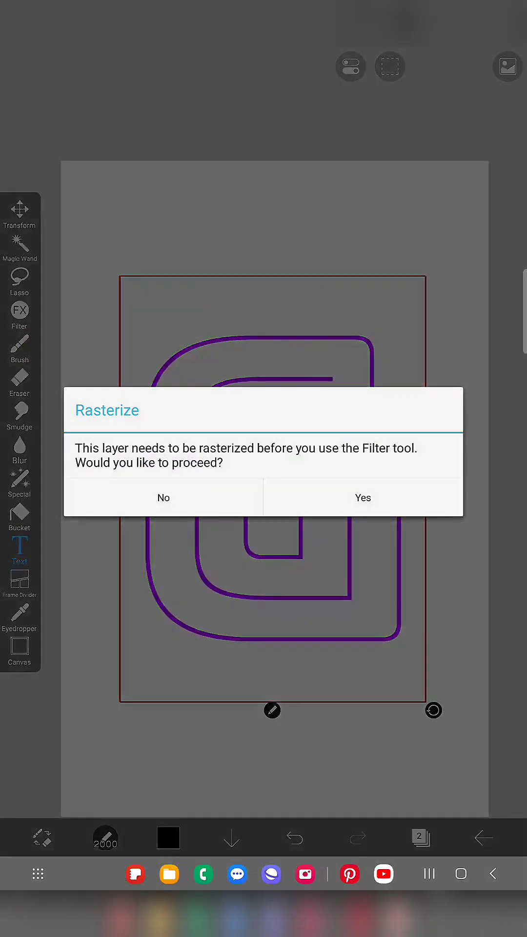
left_click(362, 497)
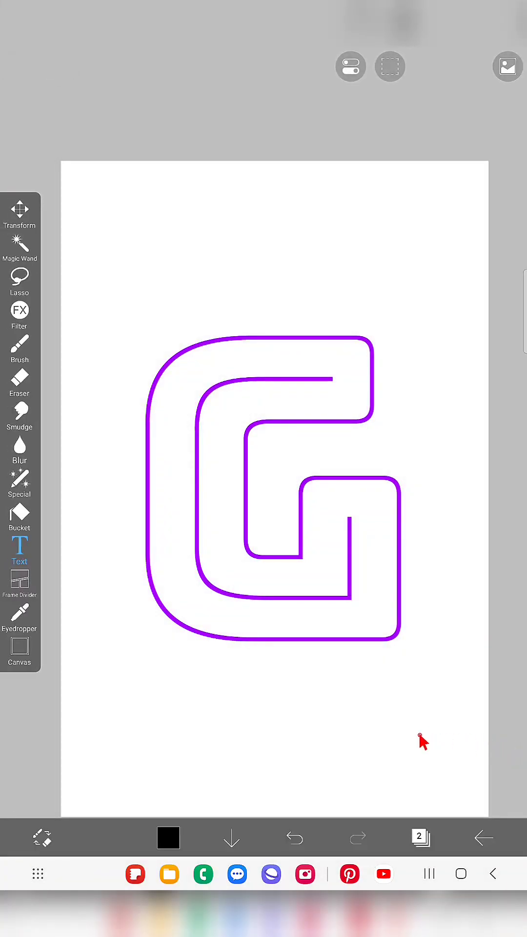
left_click(20, 484)
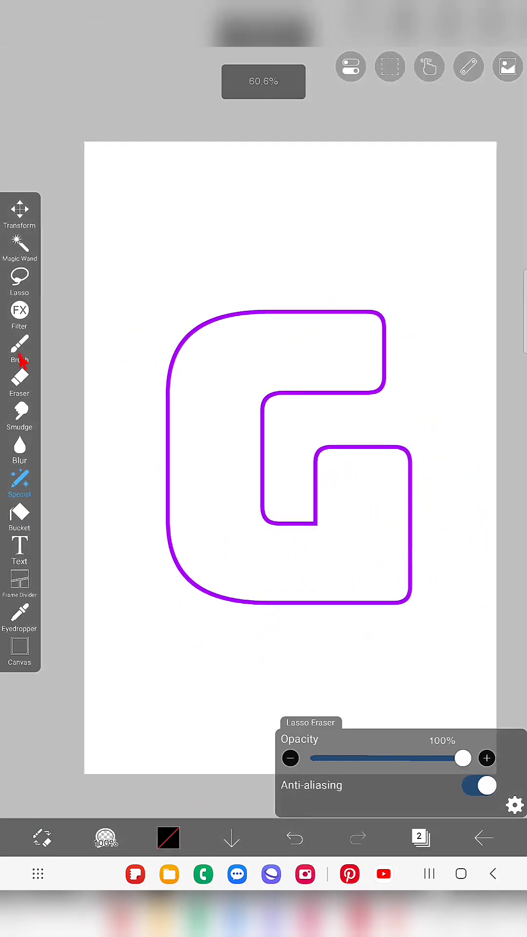
left_click(19, 349)
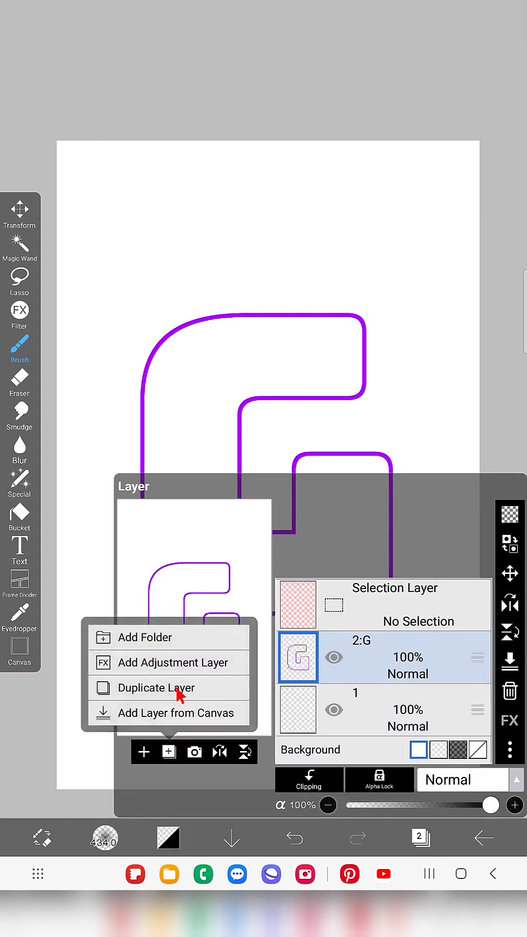
Step: Duplicate the G layer twice to get three copies and start browsing style filters
left_click(159, 687)
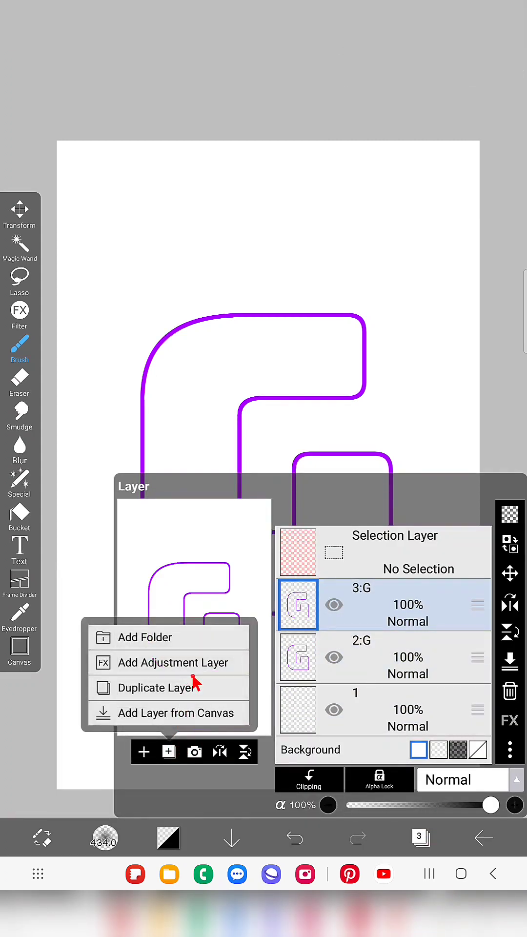
left_click(158, 687)
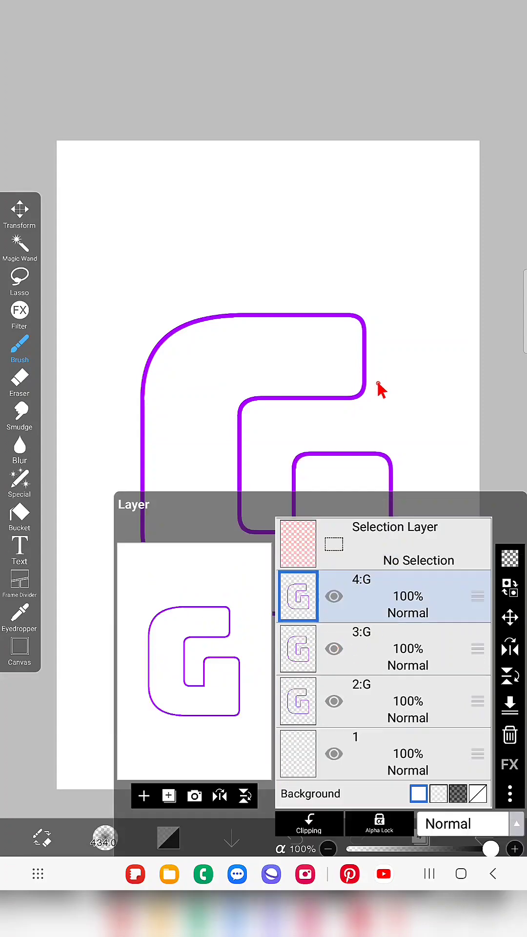
left_click(334, 553)
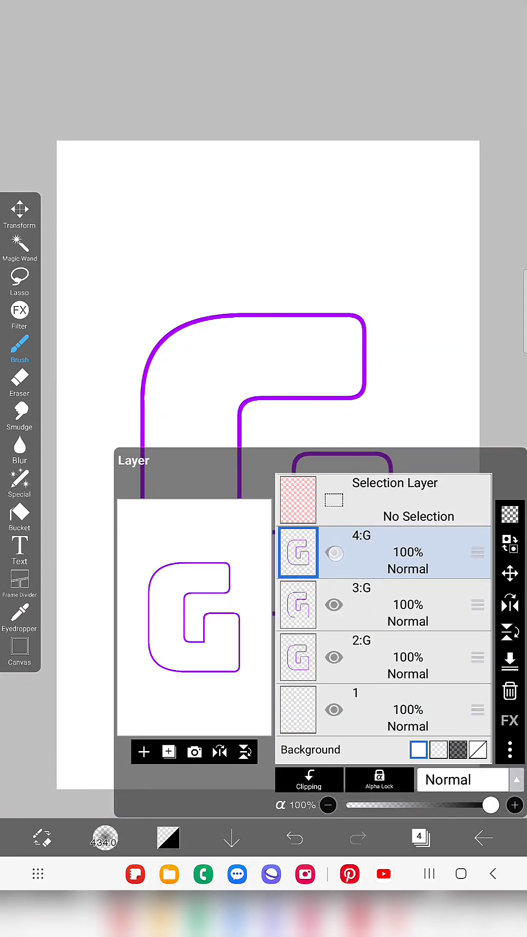
left_click(382, 656)
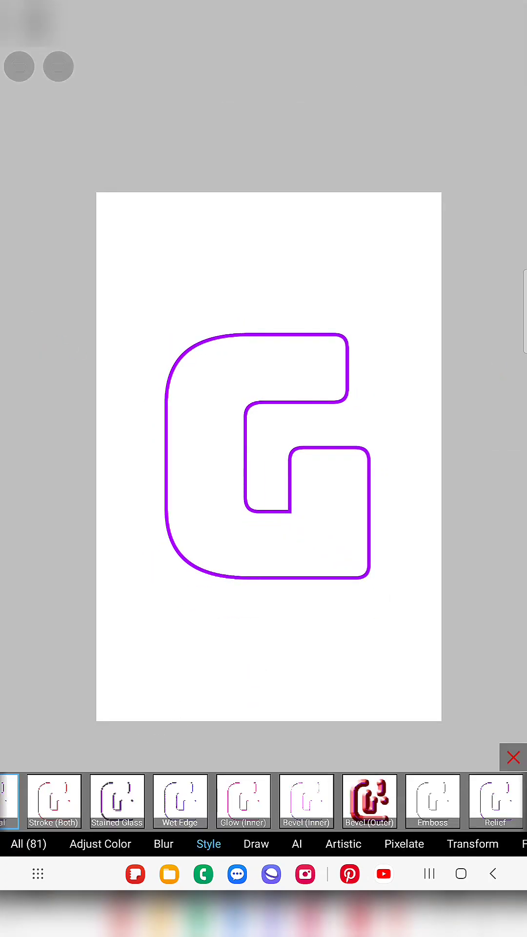
Step: Apply Extrude (Perspective) to the lowest G with dark purple depth and glossy shading
scroll("left", 3)
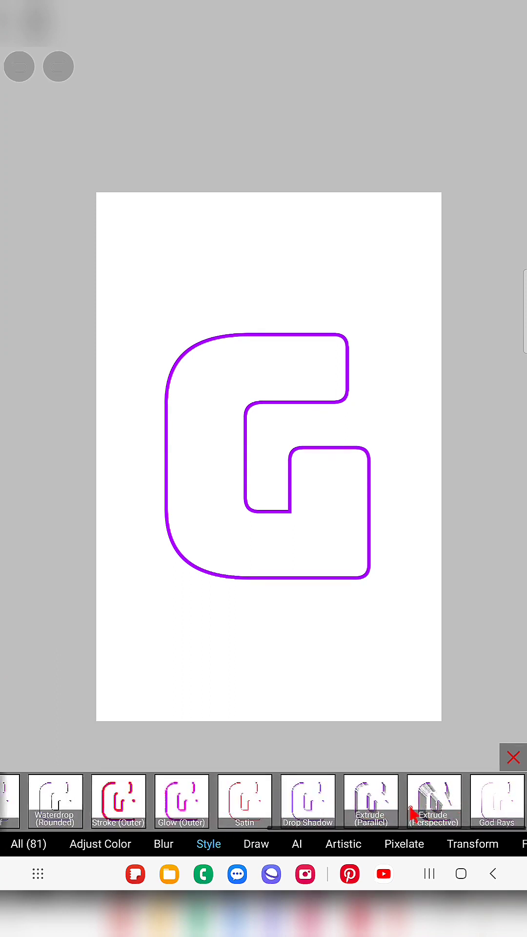
left_click(433, 801)
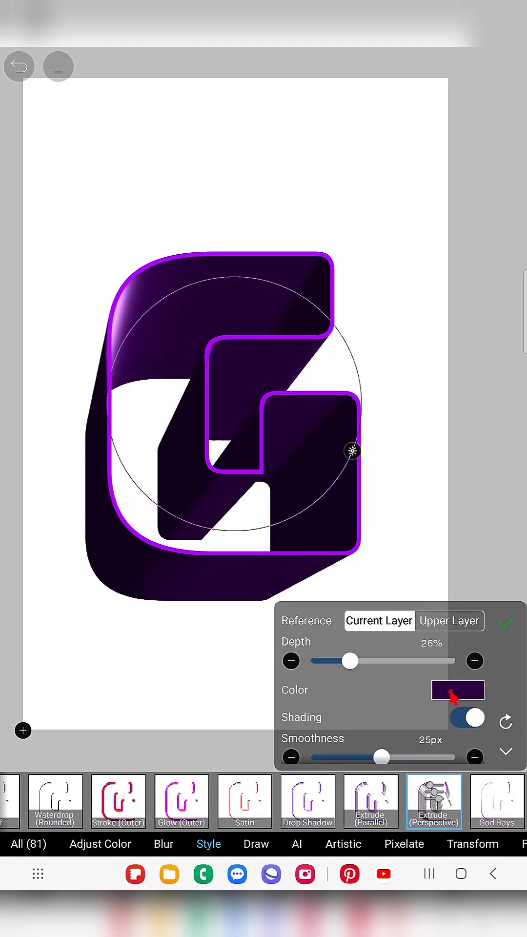
left_click(457, 689)
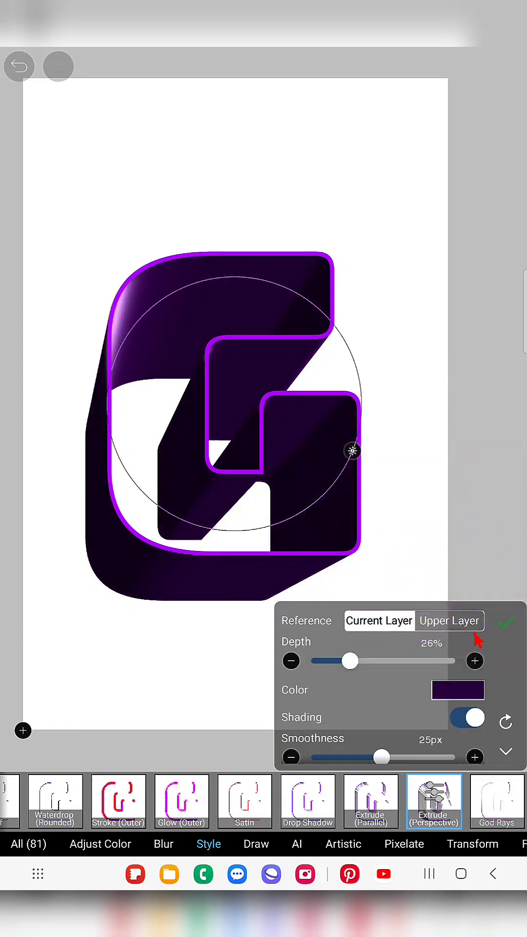
left_click(506, 622)
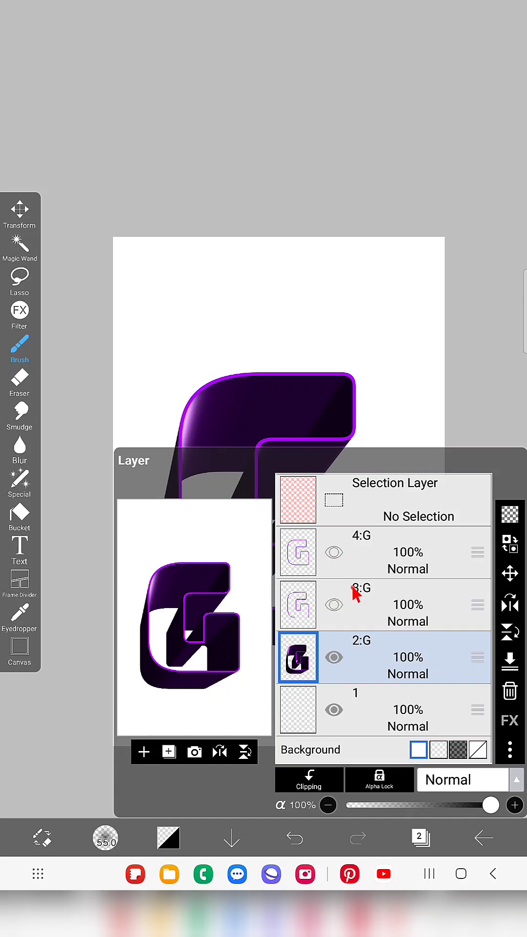
Step: Apply an inner bevel to the extruded G for a glossy rim
left_click(382, 603)
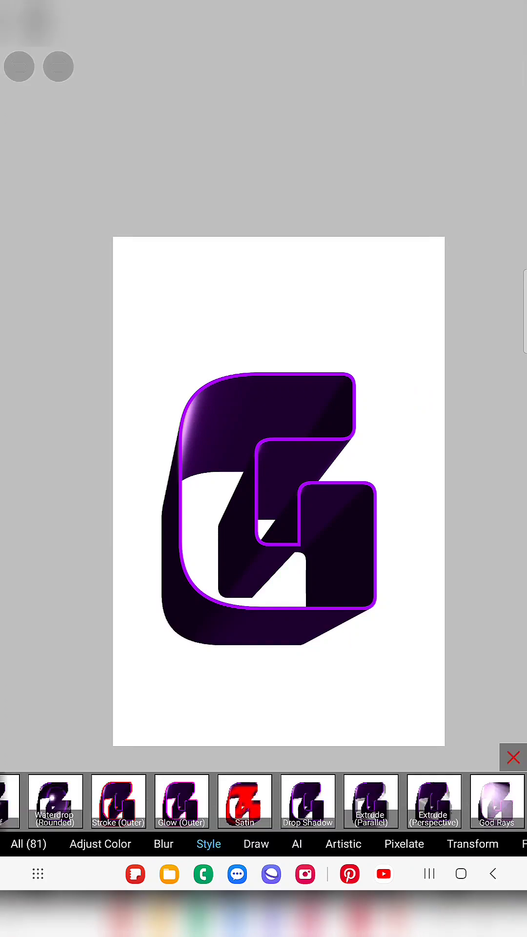
scroll("left", 3)
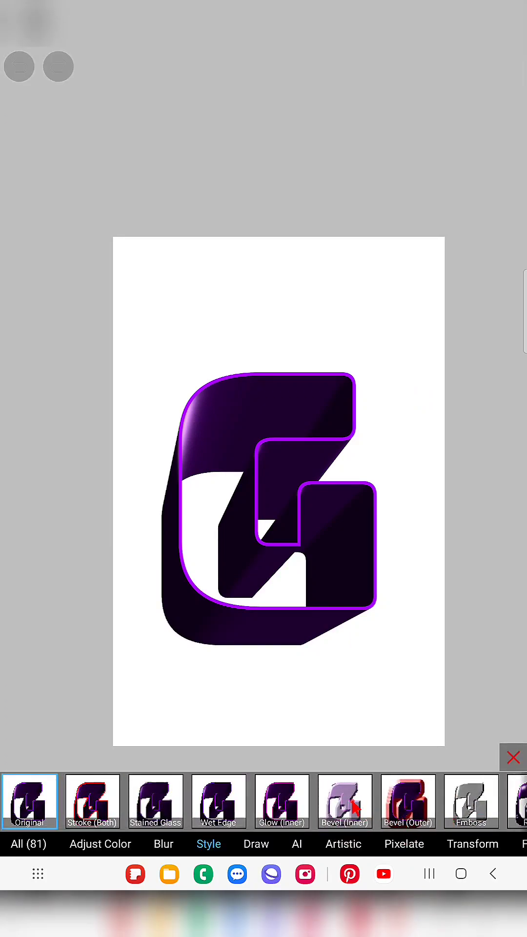
left_click(344, 799)
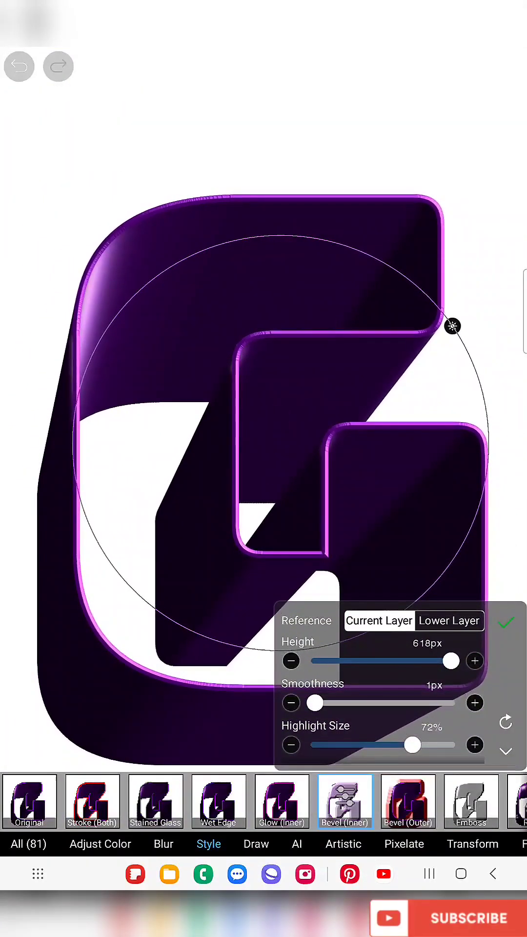
left_click(506, 622)
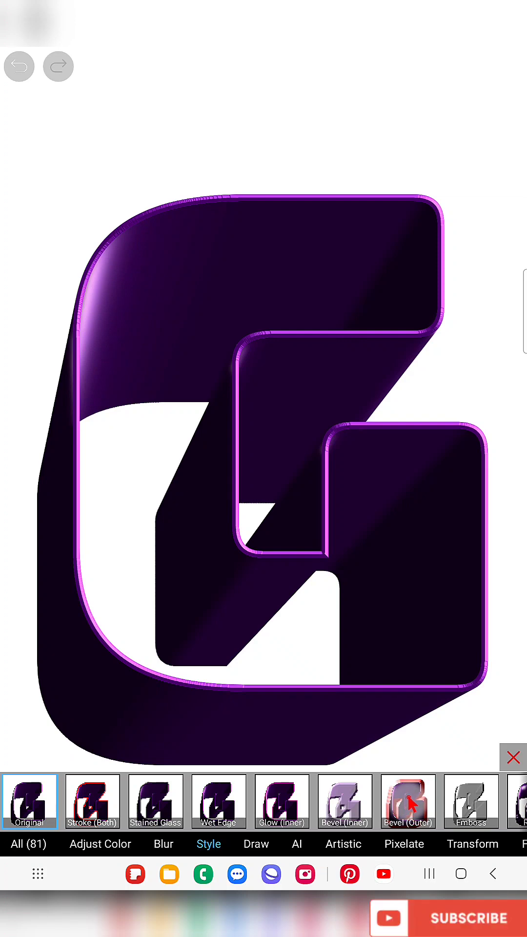
Step: Apply an outer bevel with purple colour and a pale pink highlight
left_click(408, 801)
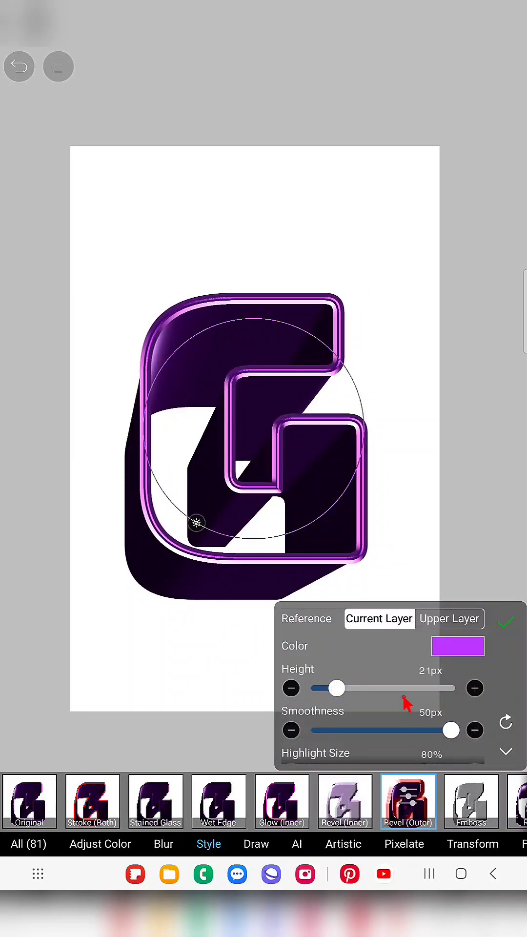
scroll("down", 3)
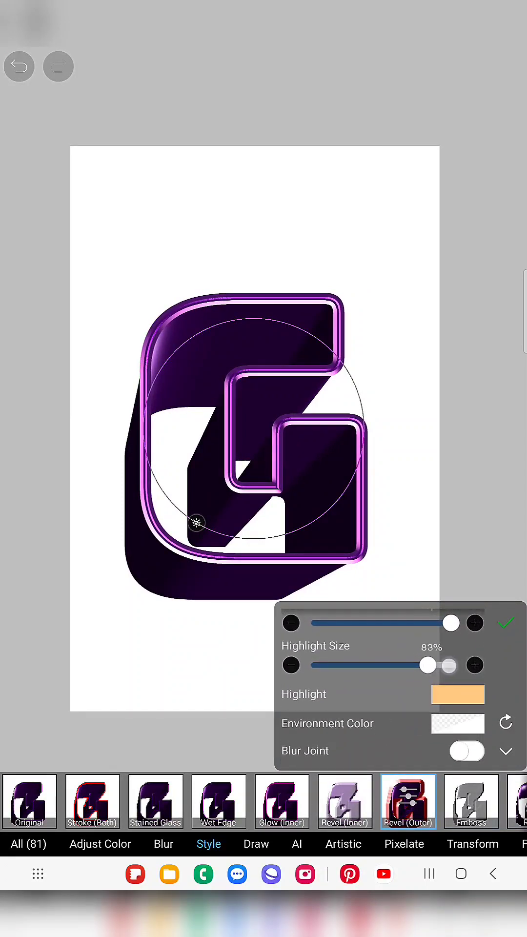
left_click(458, 693)
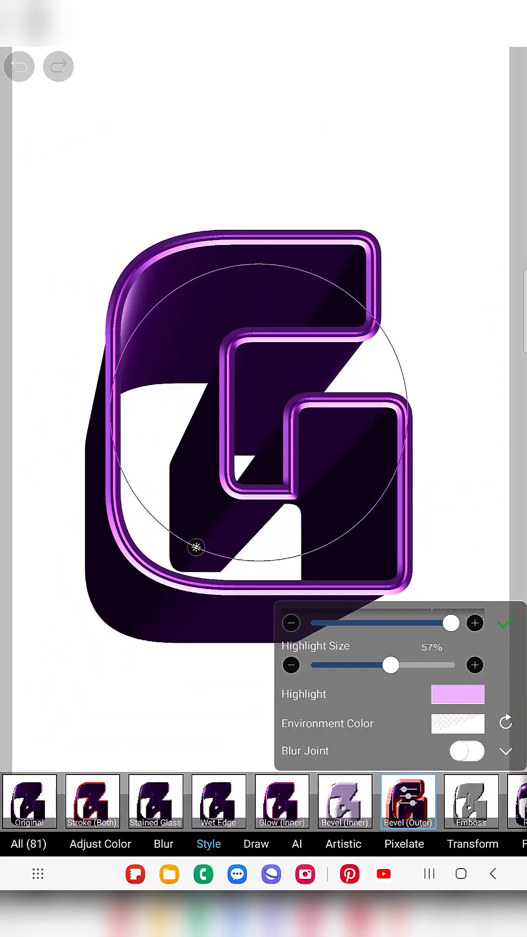
left_click(504, 624)
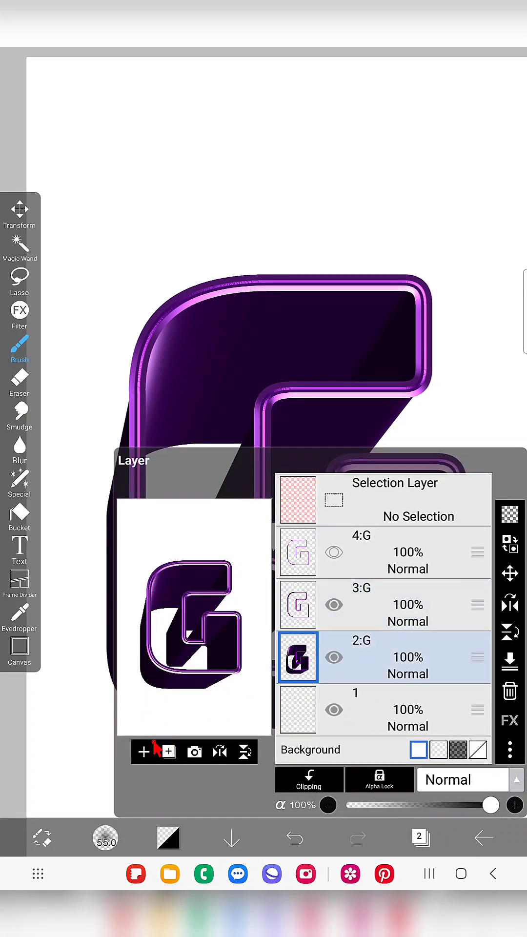
Step: Clip empty layer 3 to the G body and pick a thin ~6.8px light lavender pen
left_click(144, 751)
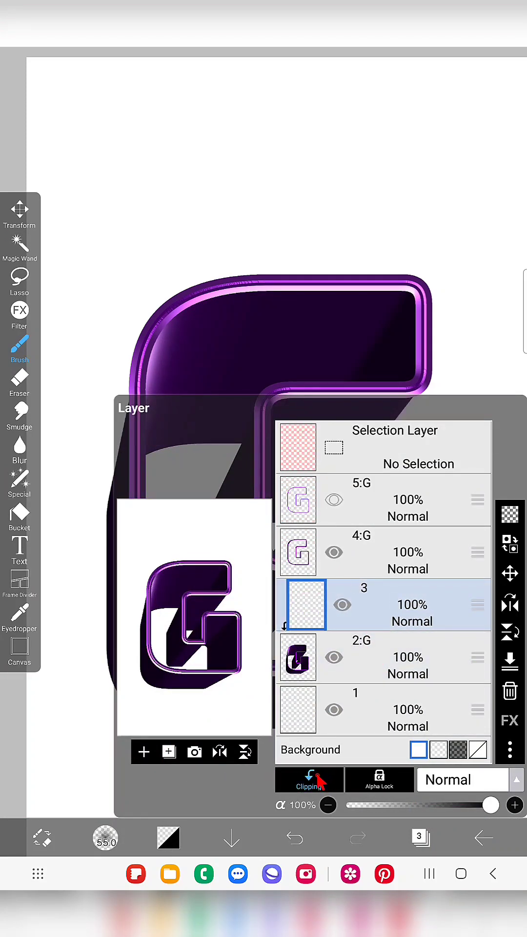
mouse_move(391, 641)
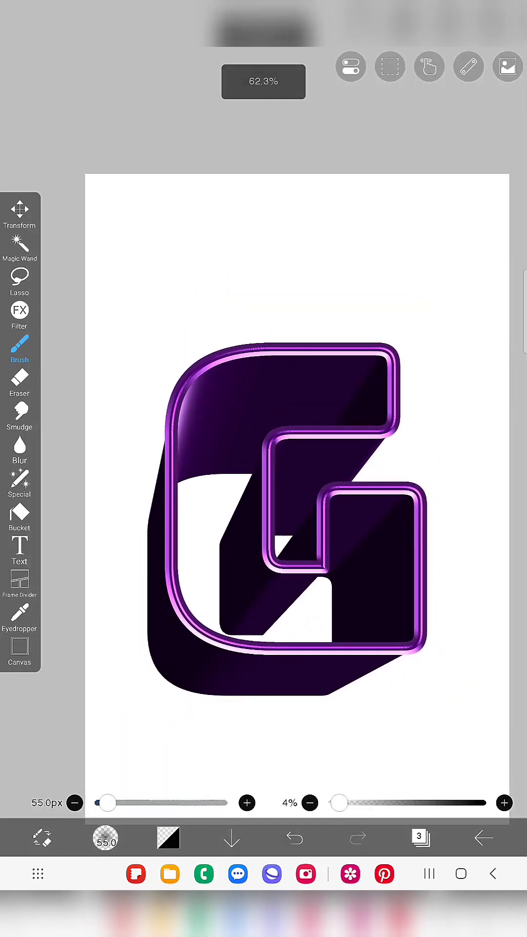
left_click(166, 837)
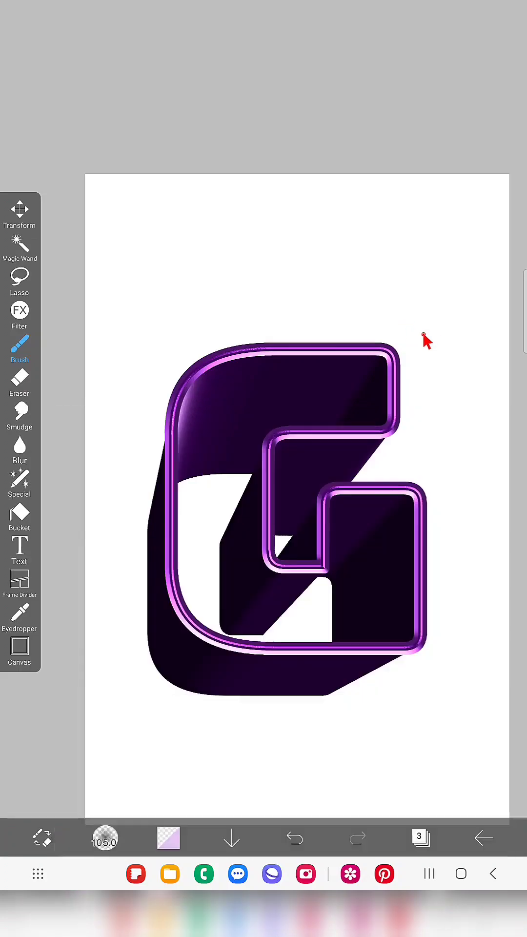
left_click(19, 350)
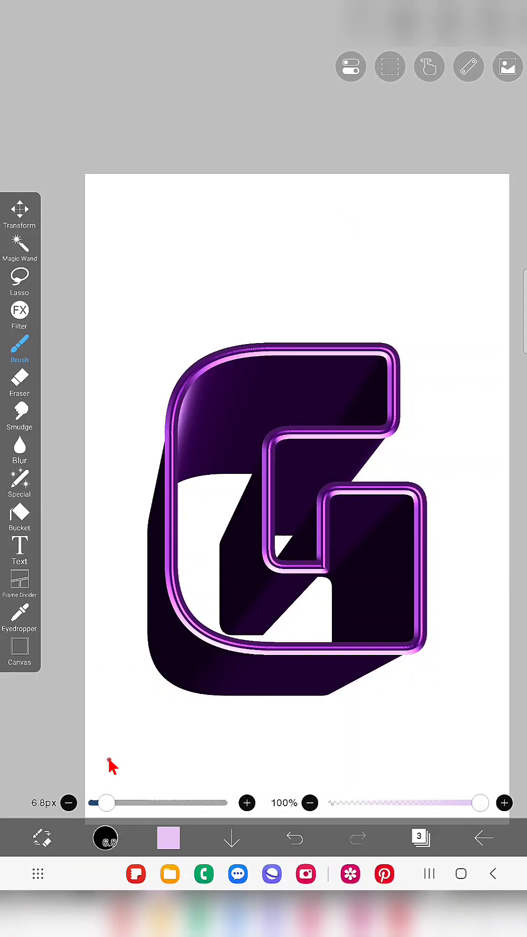
Step: Enable the parallel line ruler and draw straight lavender lines along the G's edge, undoing bad strokes
left_click(468, 66)
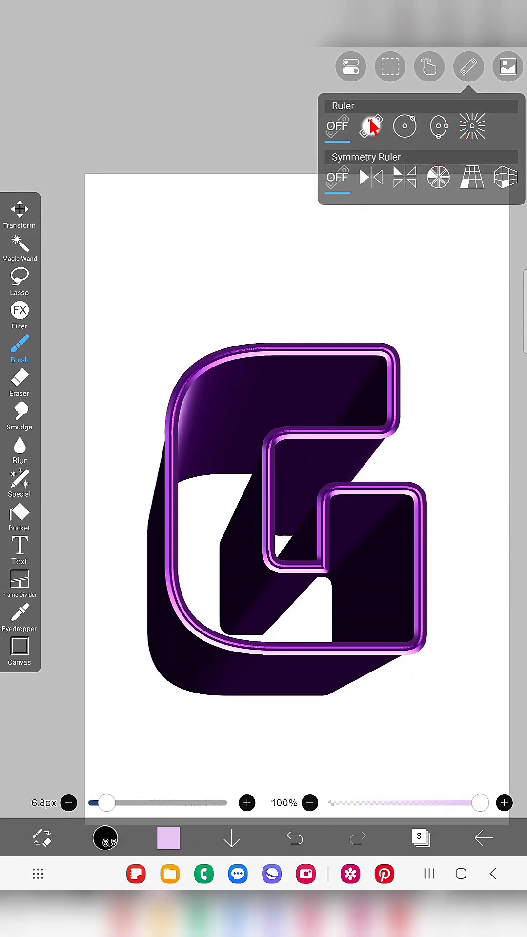
left_click(371, 126)
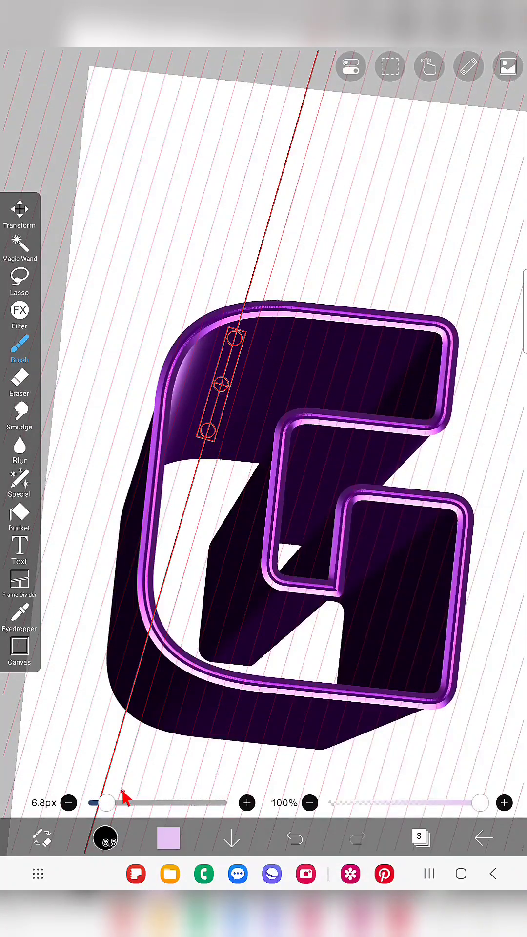
left_click(419, 836)
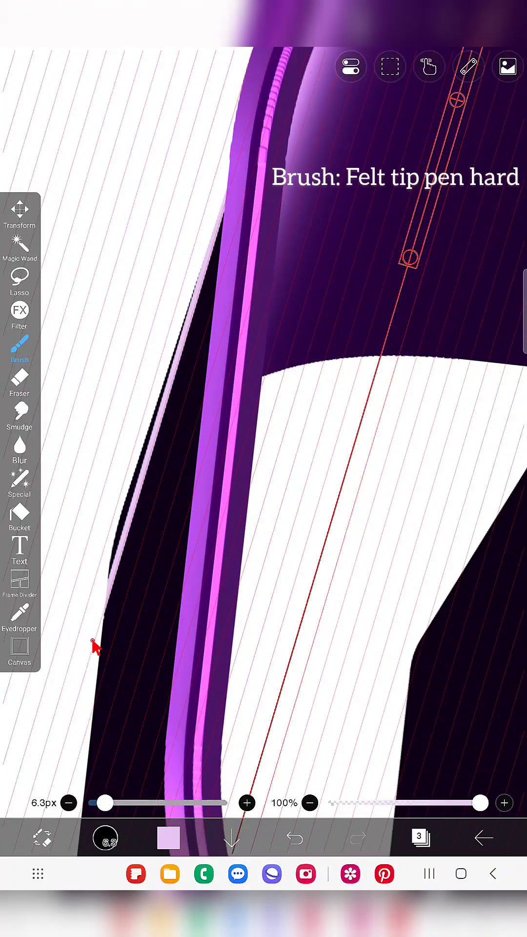
left_click(294, 836)
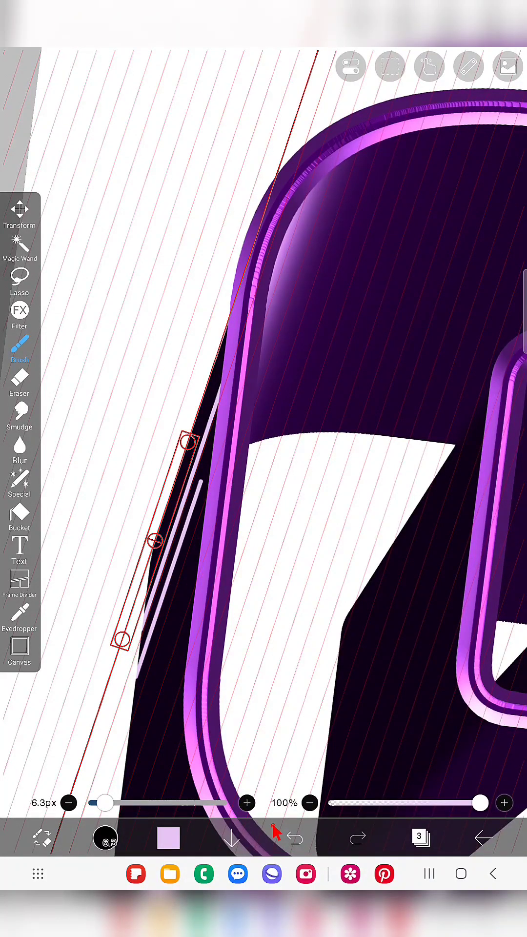
left_click(293, 836)
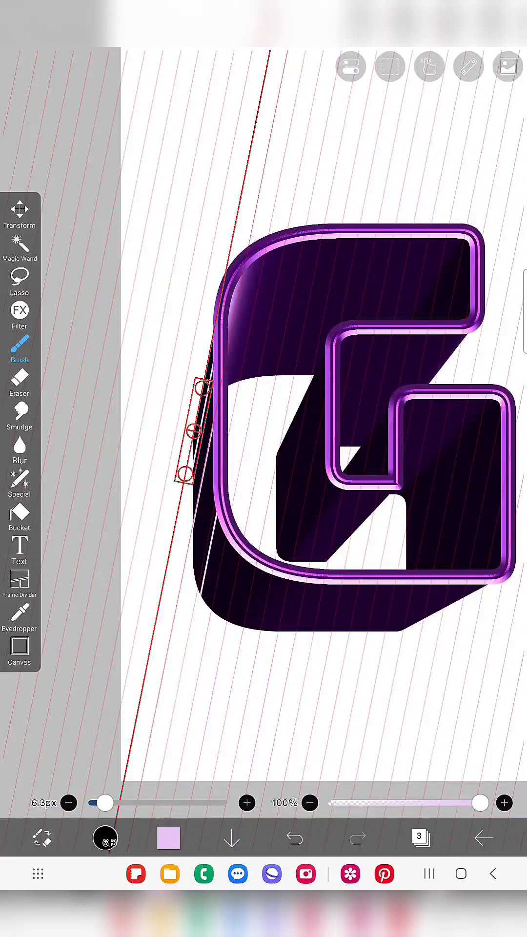
left_click(293, 836)
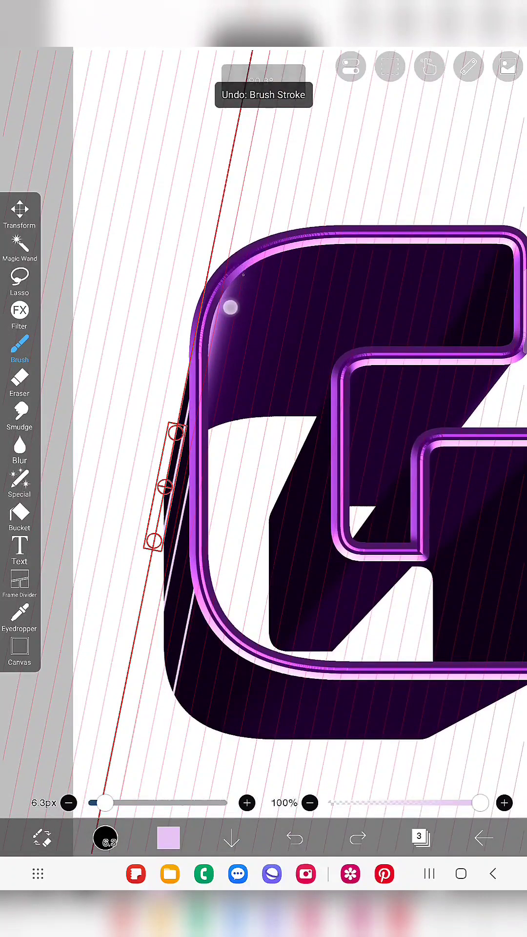
Step: Draw parallel stripe lines across the top face, lower side and lower right block at rotated angles
left_click(292, 837)
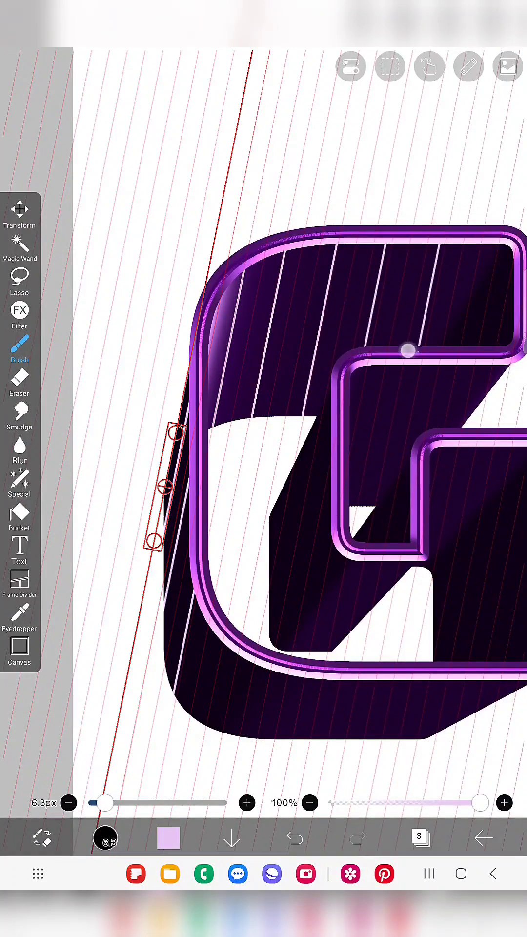
left_click(289, 837)
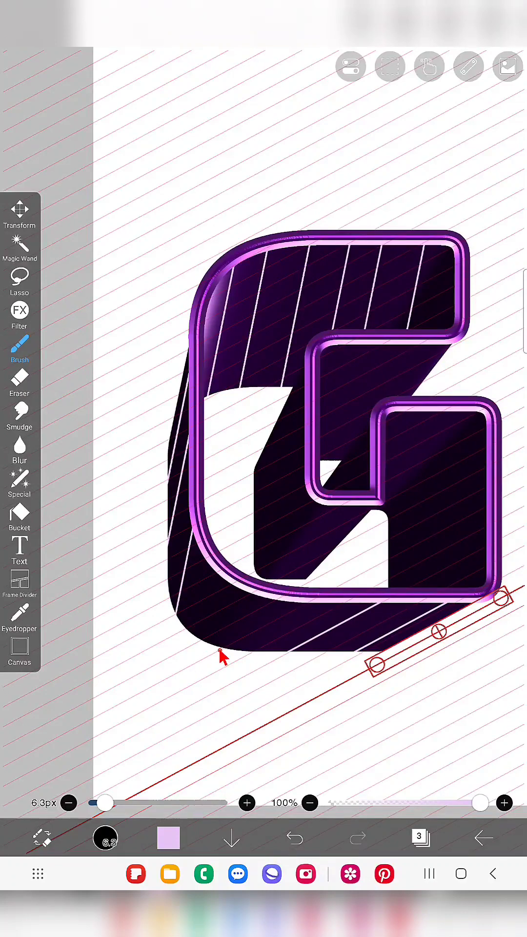
left_click(293, 839)
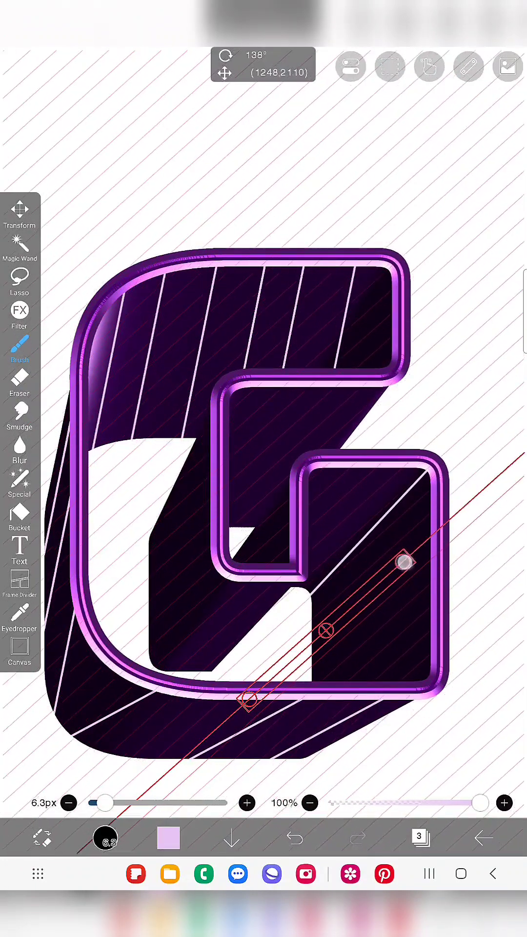
left_click(293, 837)
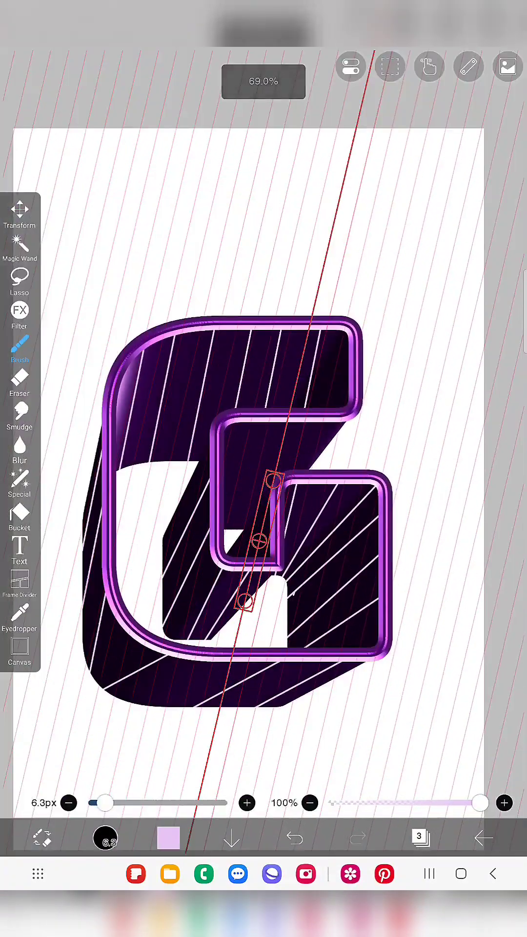
left_click(20, 477)
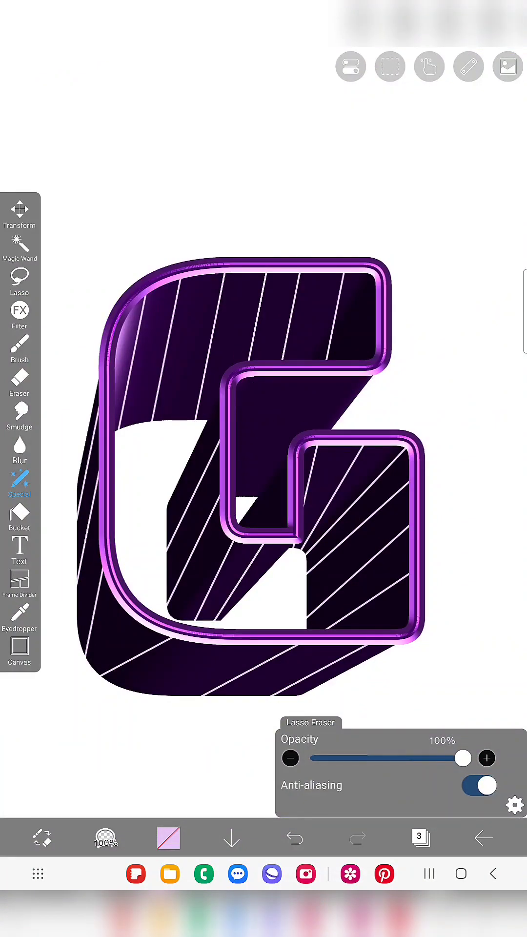
Step: Fill alternating bands on the right block and lower side with lavender using Bucket and Brush
left_click(19, 351)
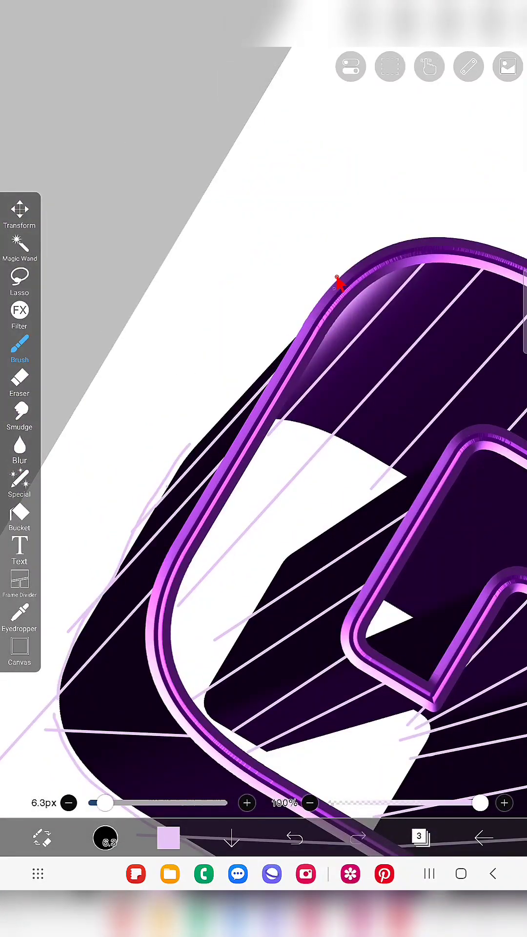
left_click(19, 517)
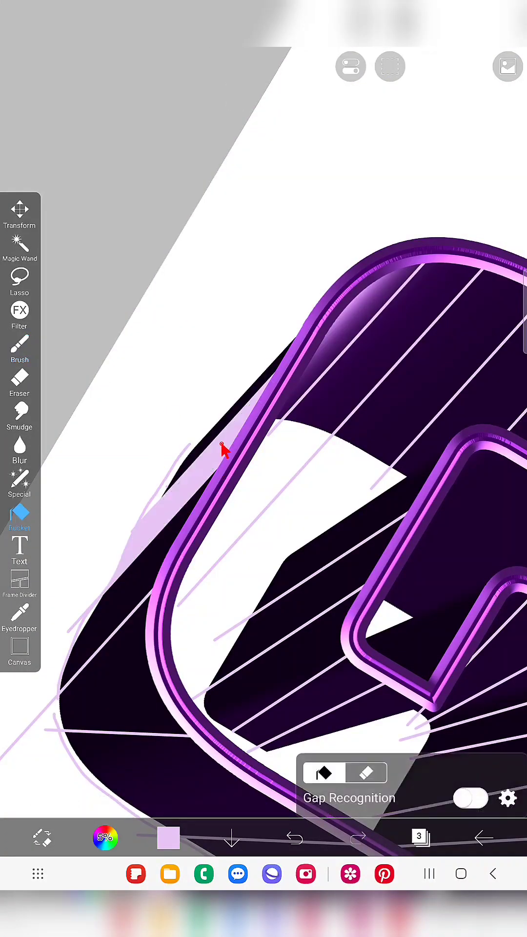
left_click(19, 346)
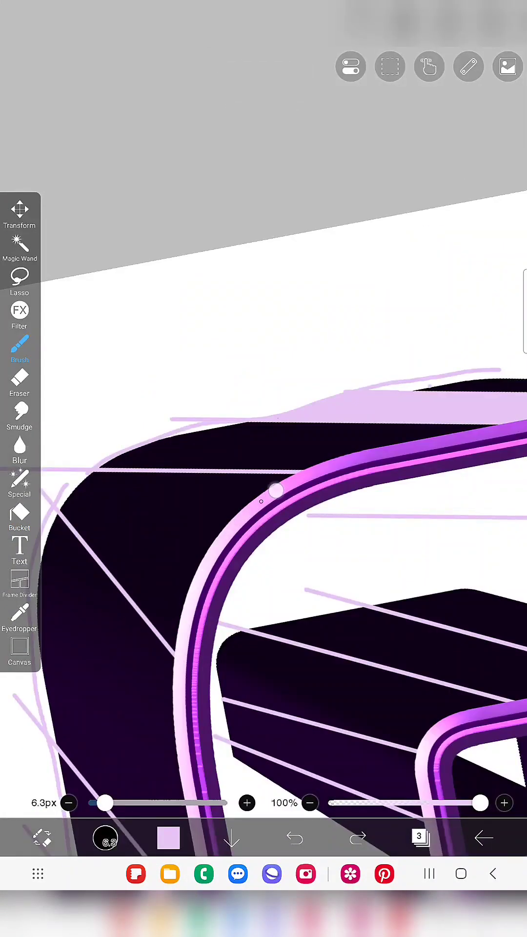
left_click(19, 517)
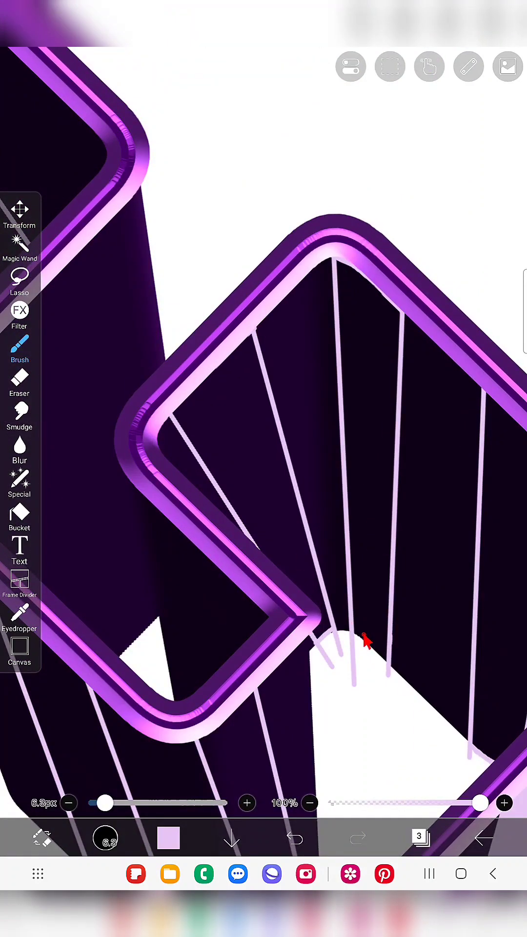
left_click(19, 517)
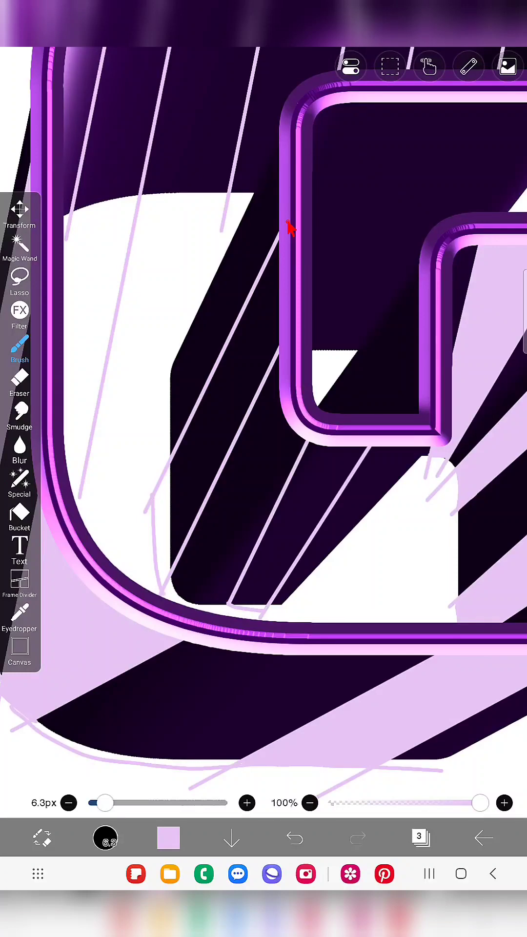
left_click(20, 517)
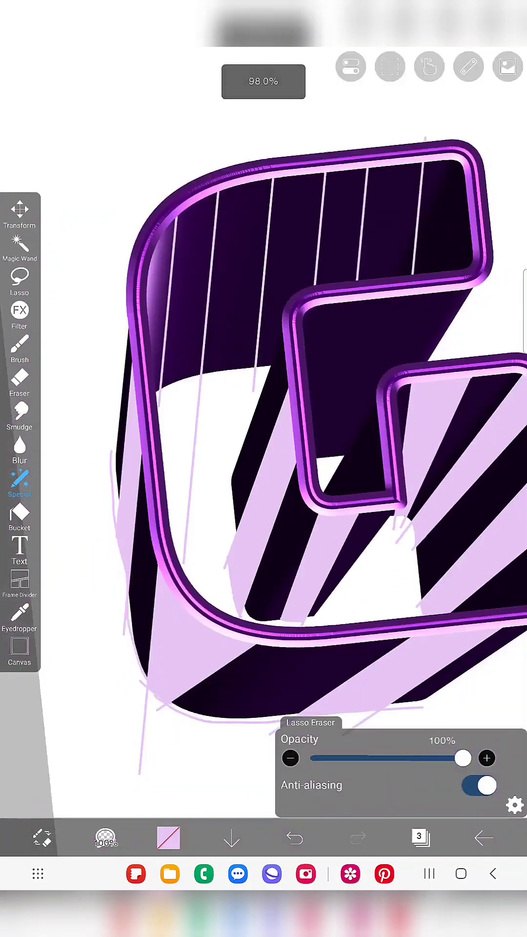
Step: Undo a stray stroke, fill alternating top-face bands lavender, then re-enable the parallel ruler
left_click(20, 352)
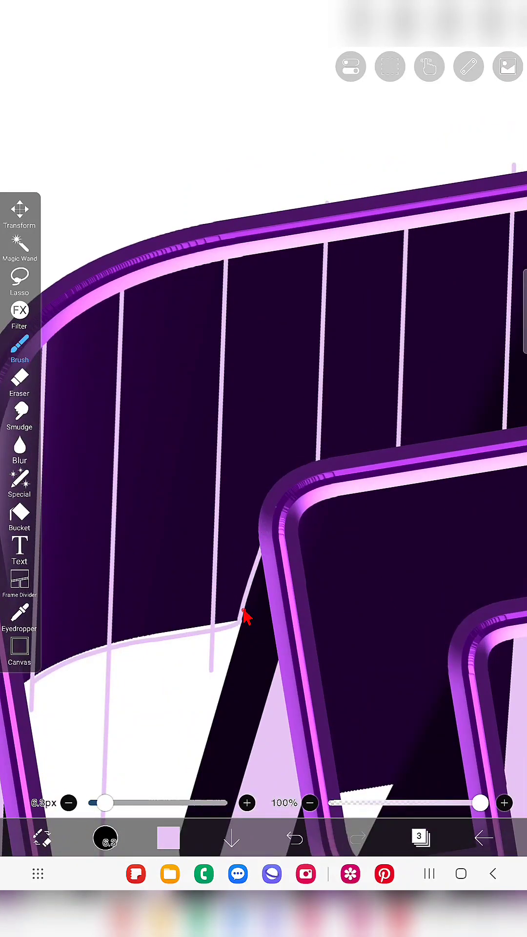
left_click(294, 837)
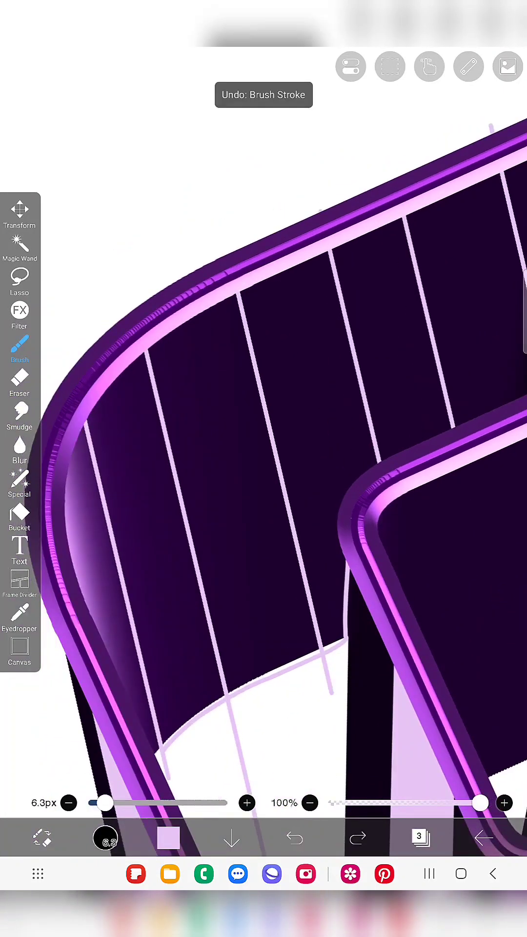
left_click(19, 518)
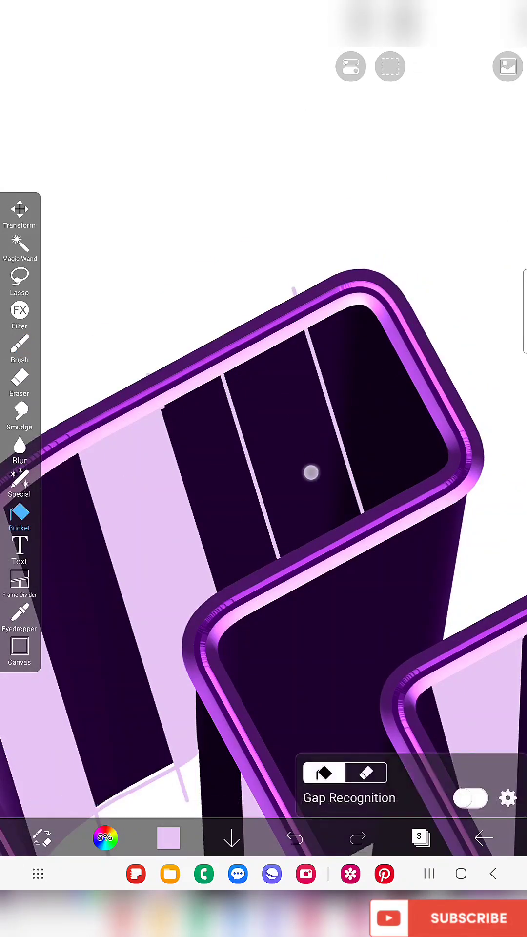
left_click(19, 351)
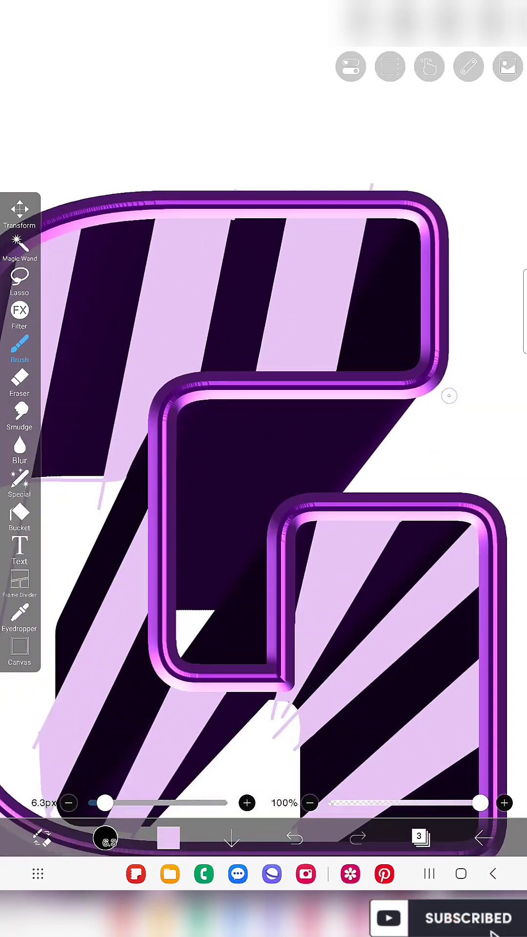
left_click(469, 65)
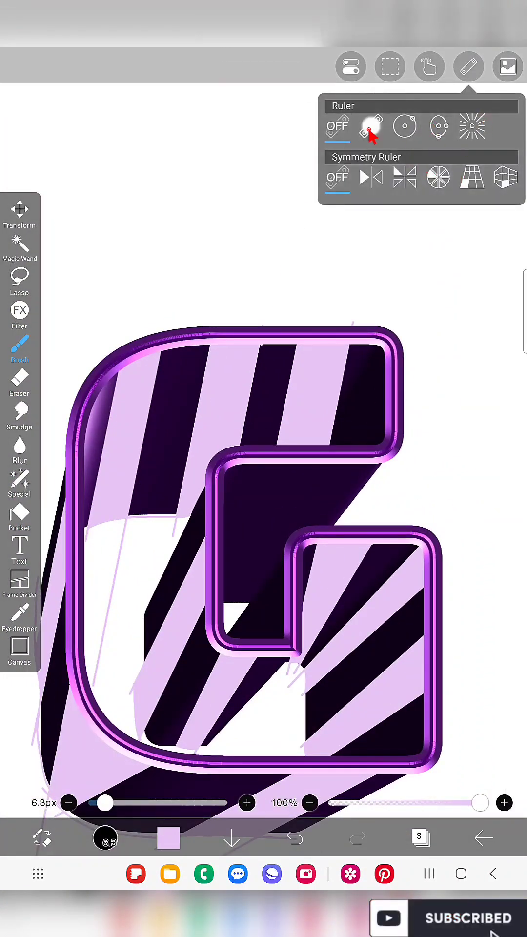
left_click(370, 126)
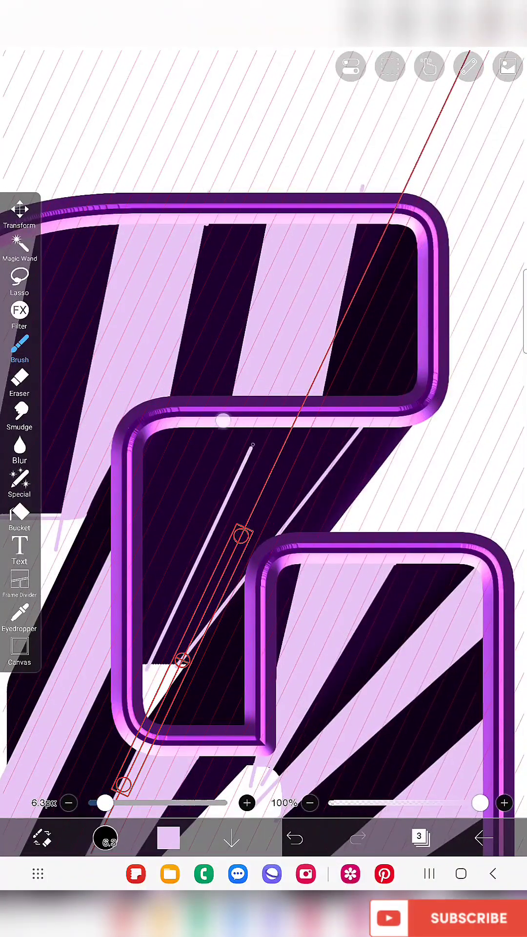
Step: Close the ruler, choose a brush and open the blend modes for clipped stripe layer 3
left_click(468, 66)
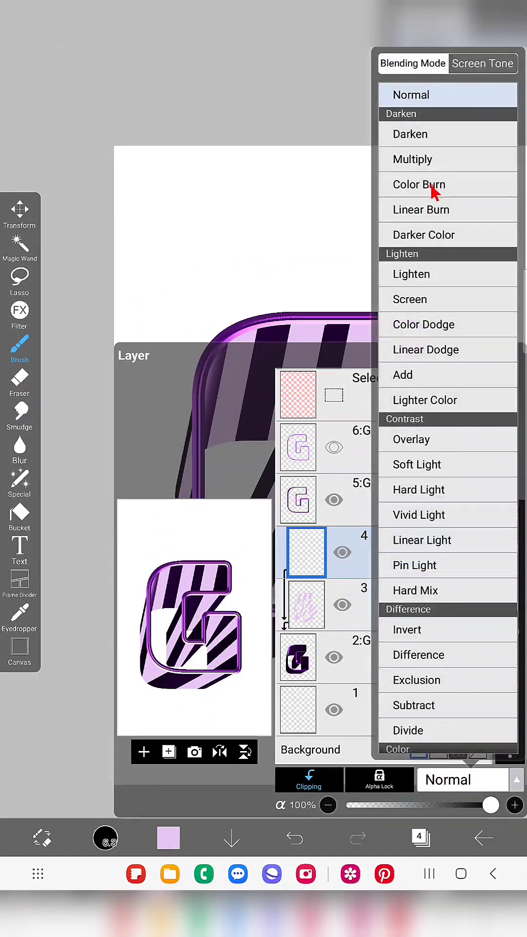
left_click(420, 209)
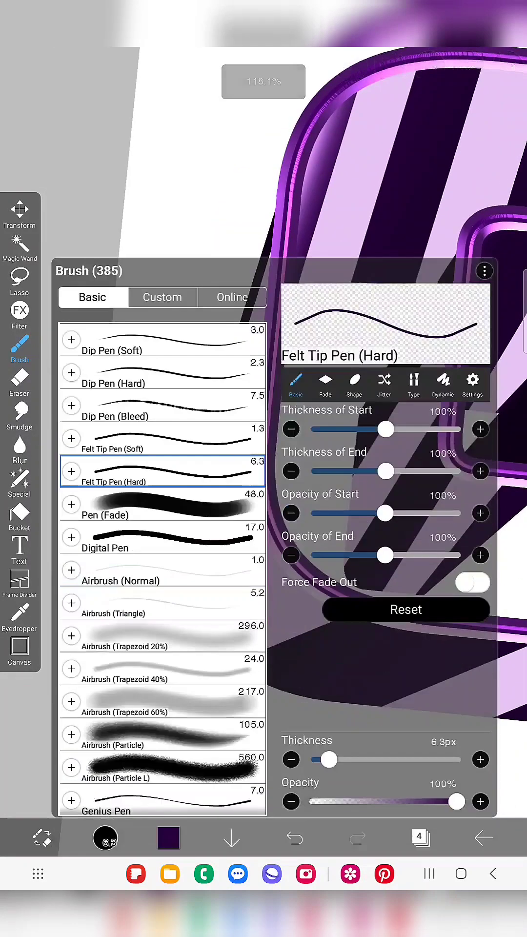
left_click(161, 642)
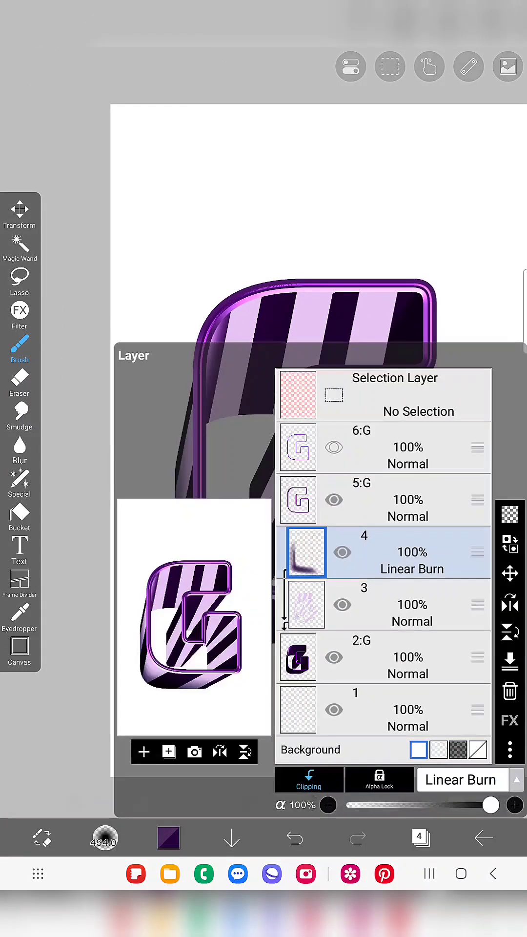
left_click(411, 439)
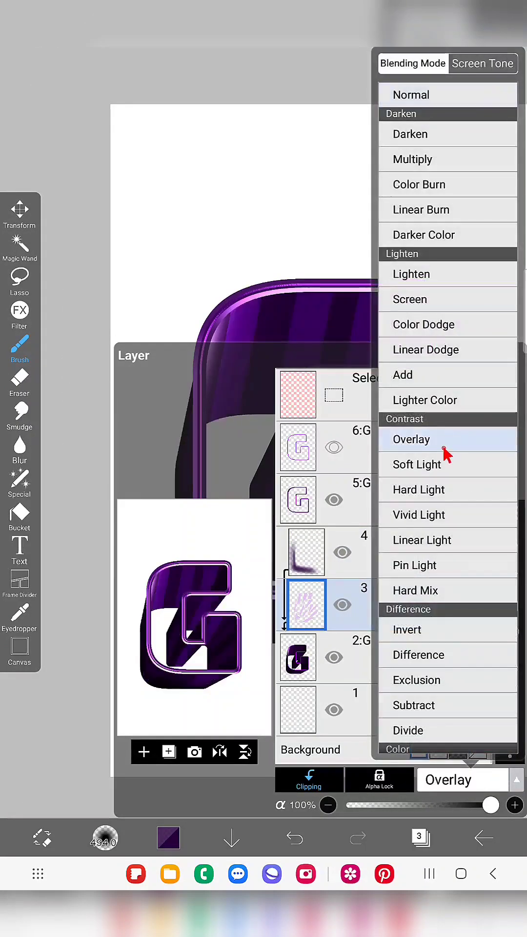
Step: Try Screen, Linear Dodge and other modes, then set layer 3 to Hard Light
left_click(420, 489)
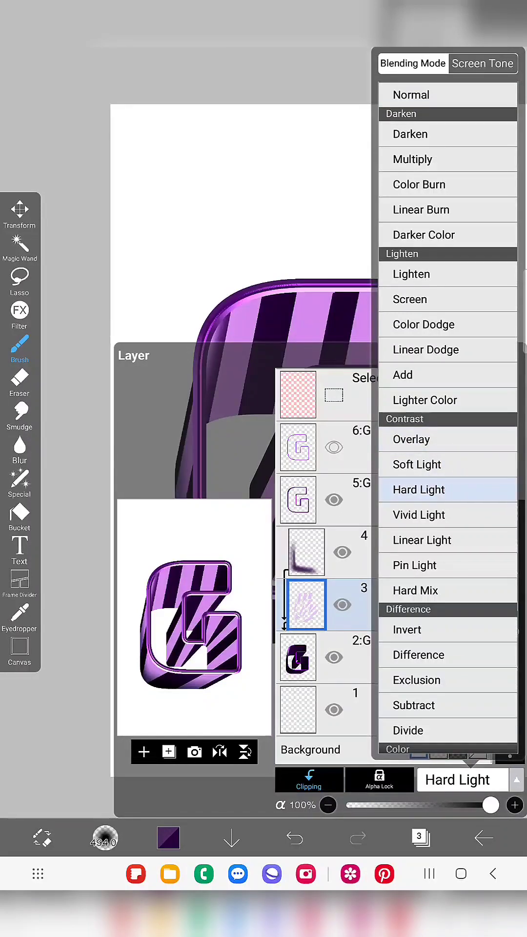
left_click(408, 300)
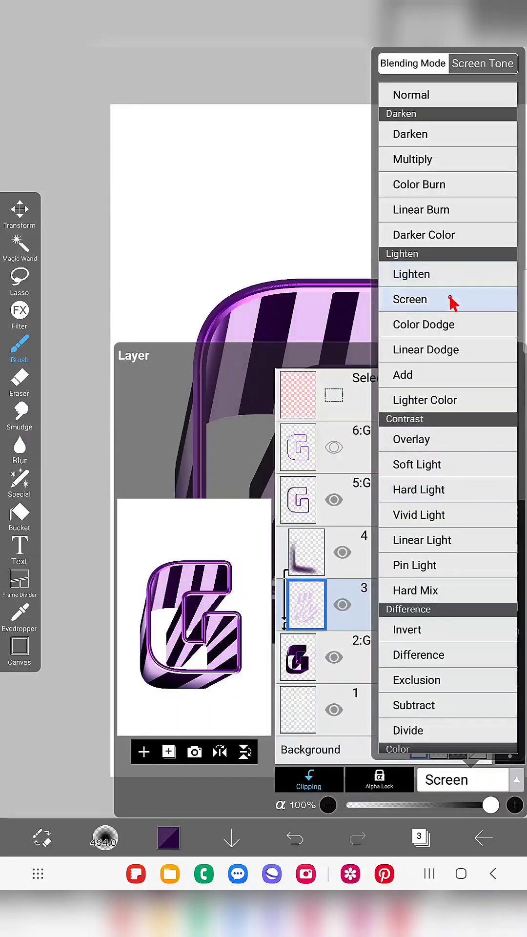
left_click(427, 349)
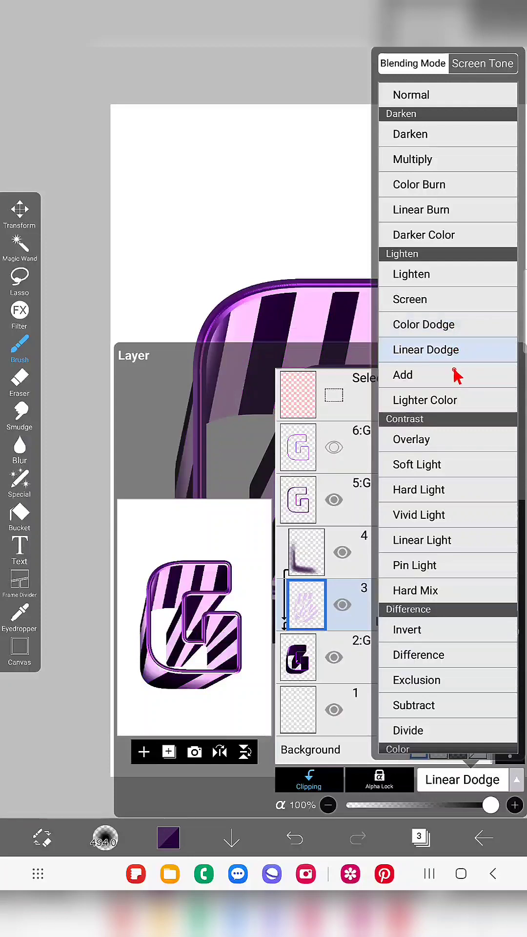
left_click(426, 400)
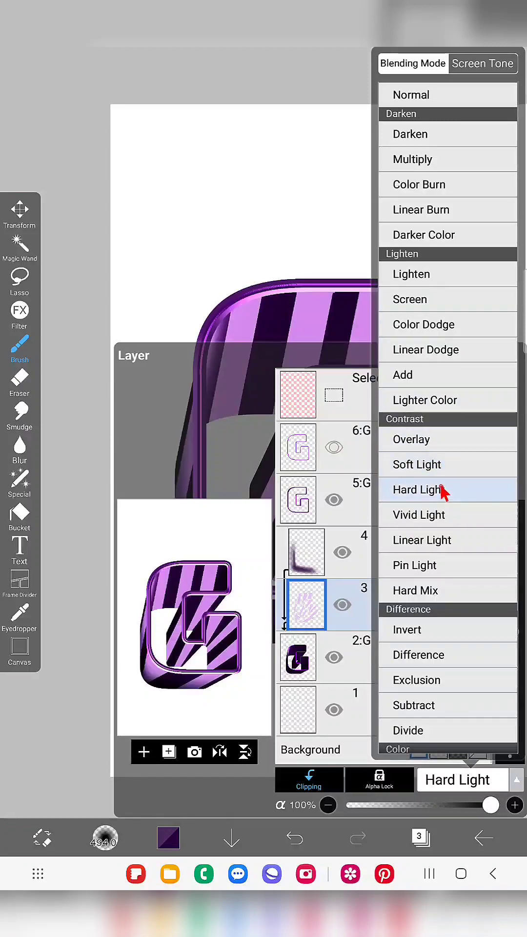
left_click(419, 490)
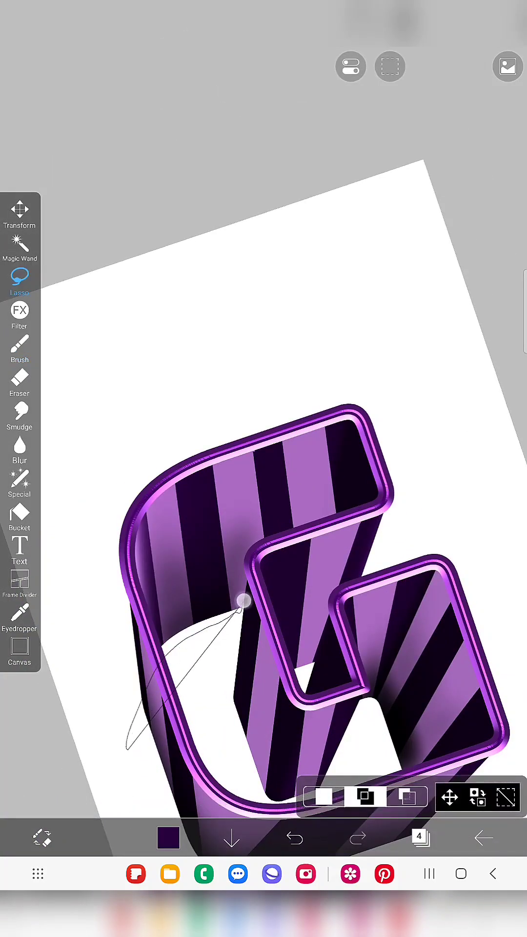
Step: Erase inside the lasso-selected inner wall, then paint dark purple shading there at 66% opacity
left_click(19, 350)
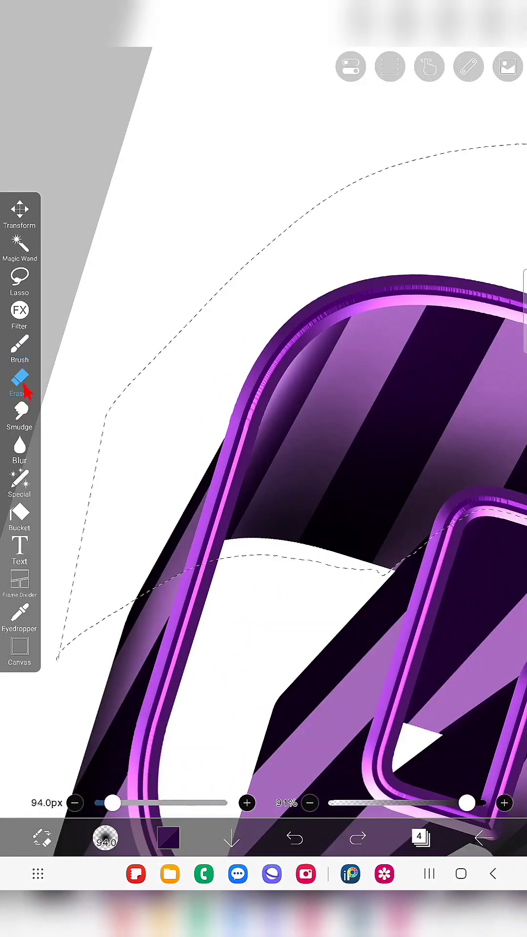
left_click(294, 837)
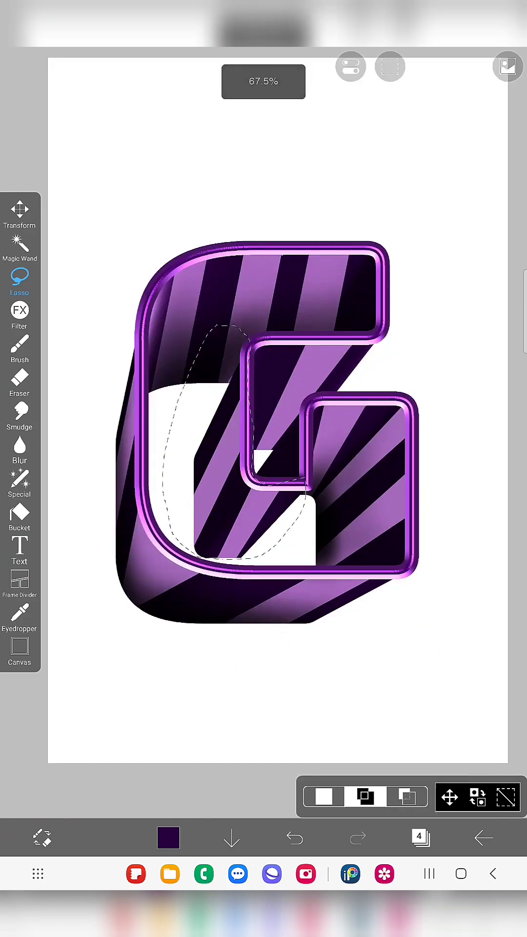
left_click(19, 349)
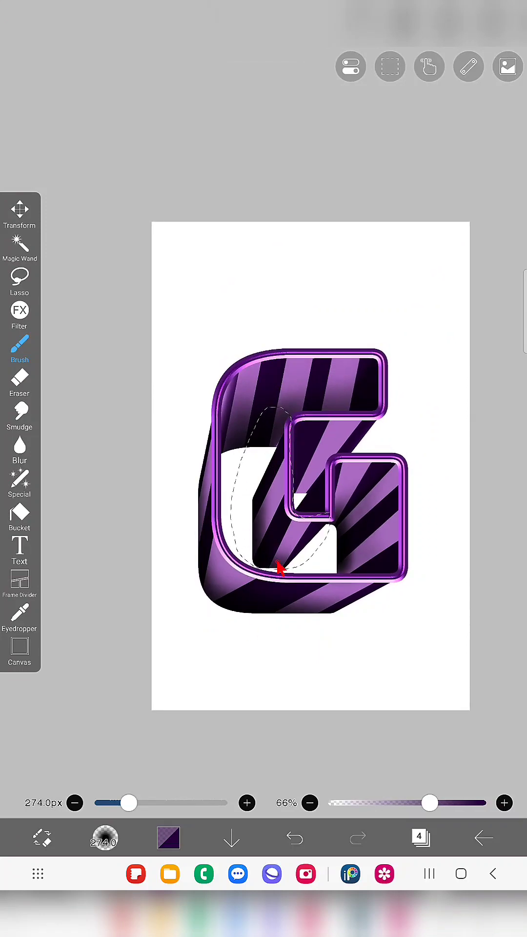
left_click(19, 281)
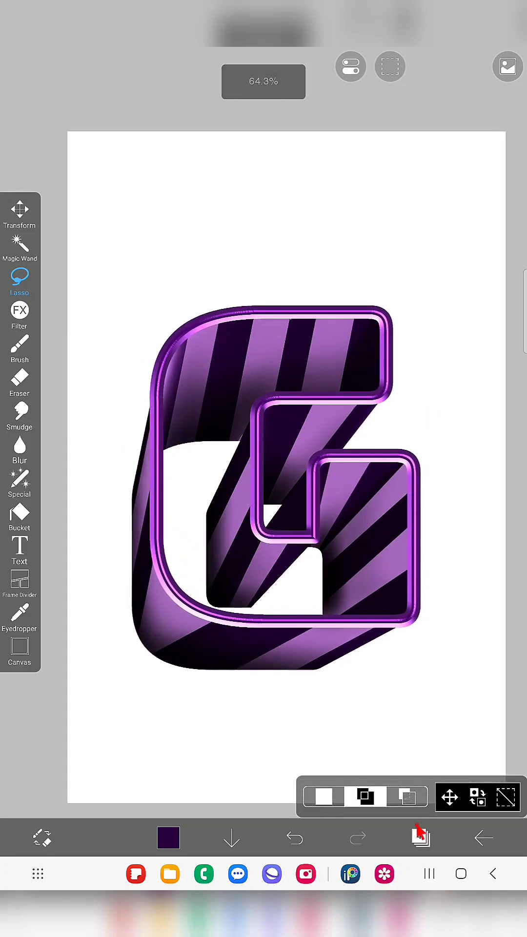
Step: On a new clipped layer, lasso the G's lower corner and bottom edge and brush pink highlight along its left side
left_click(419, 837)
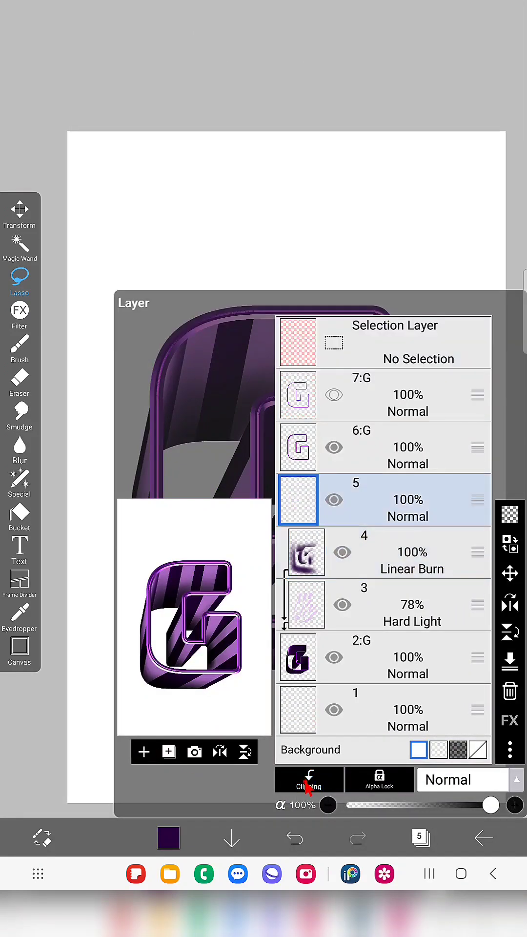
left_click(462, 778)
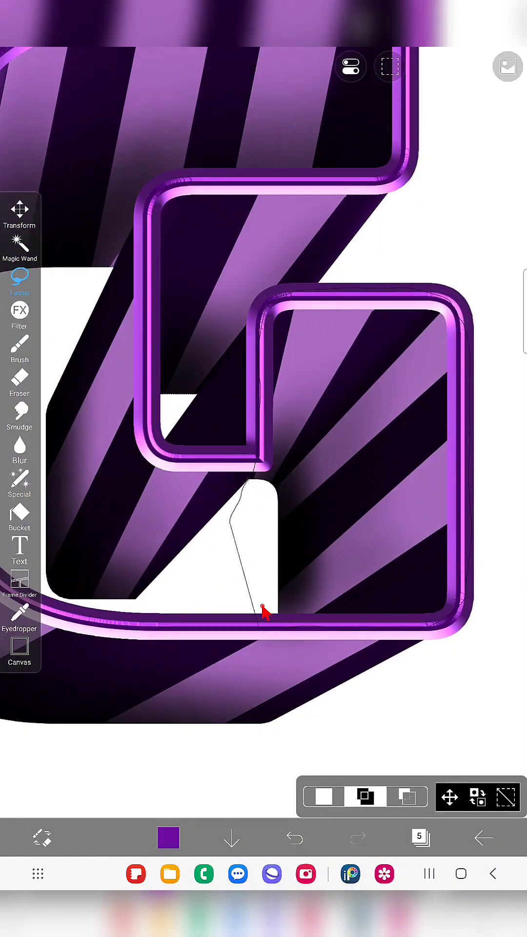
left_click(20, 350)
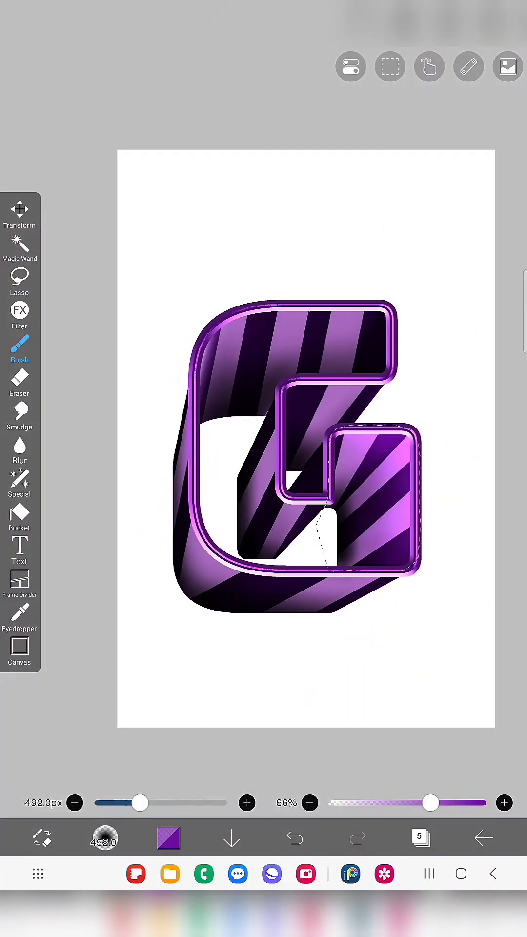
left_click(19, 281)
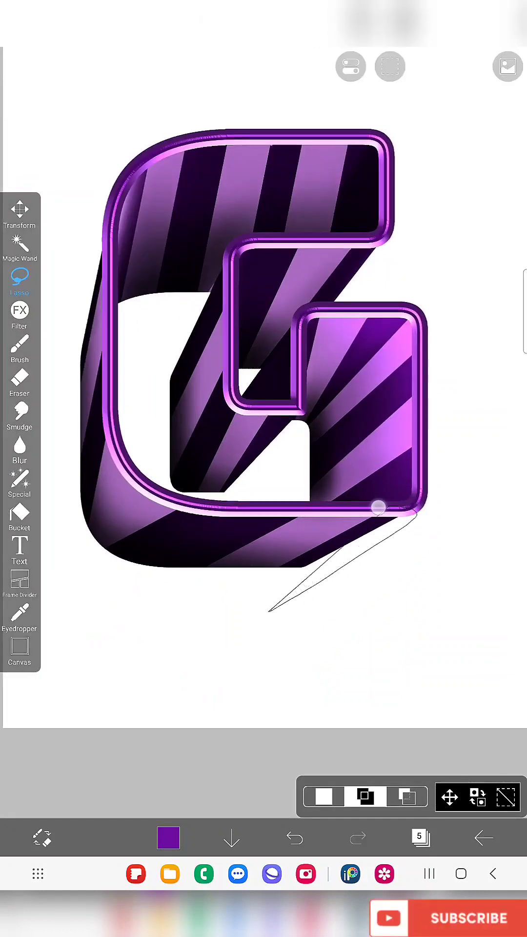
left_click(19, 348)
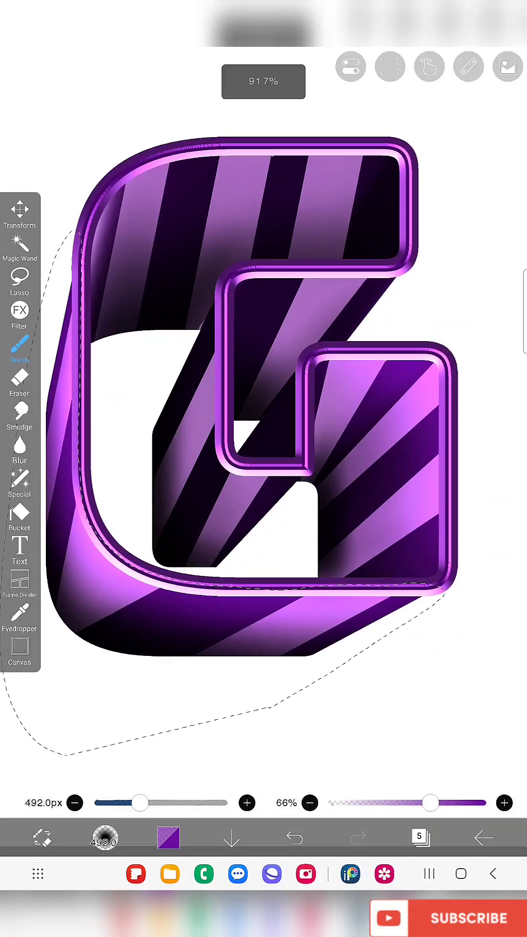
left_click(19, 281)
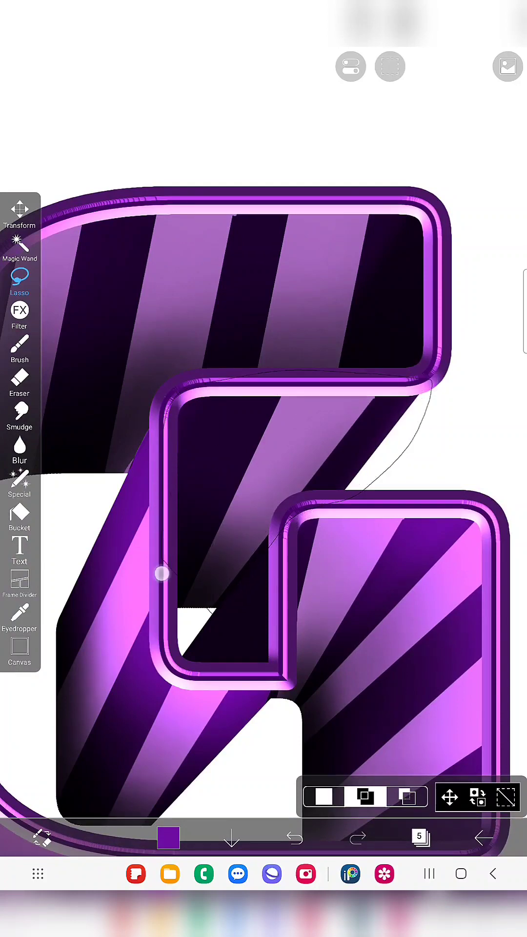
Step: Lasso the G's middle bar and paint purple highlights on the upper inner edge and top
left_click(20, 351)
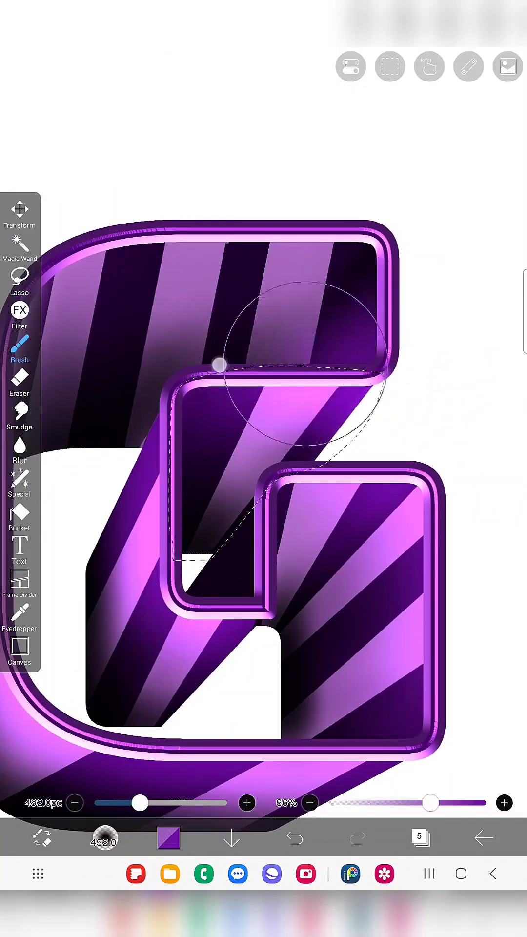
left_click(19, 278)
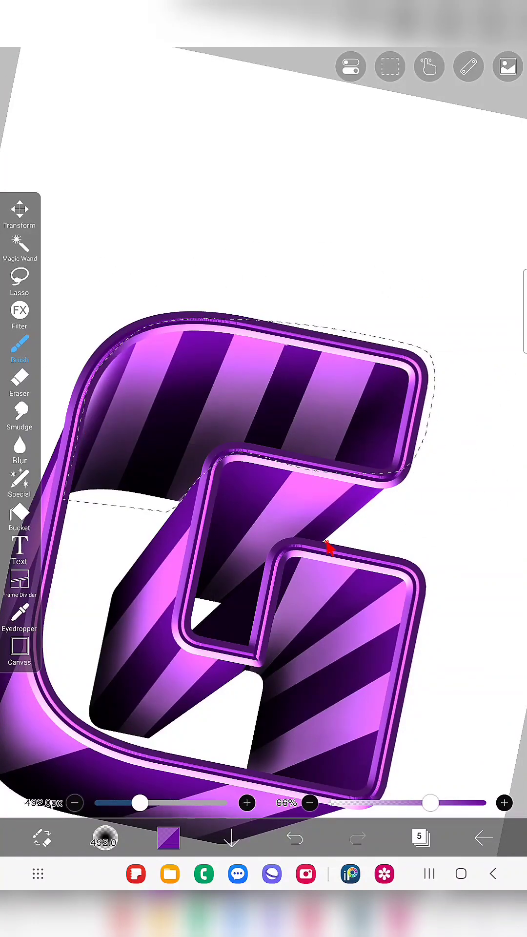
left_click(19, 281)
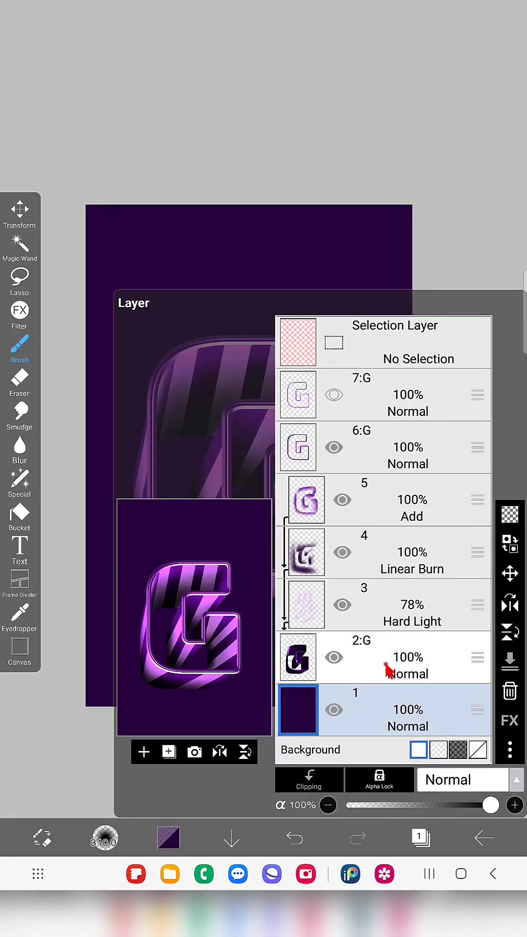
Step: Select the 2:G letter layer in the stack before building its shadow
left_click(143, 751)
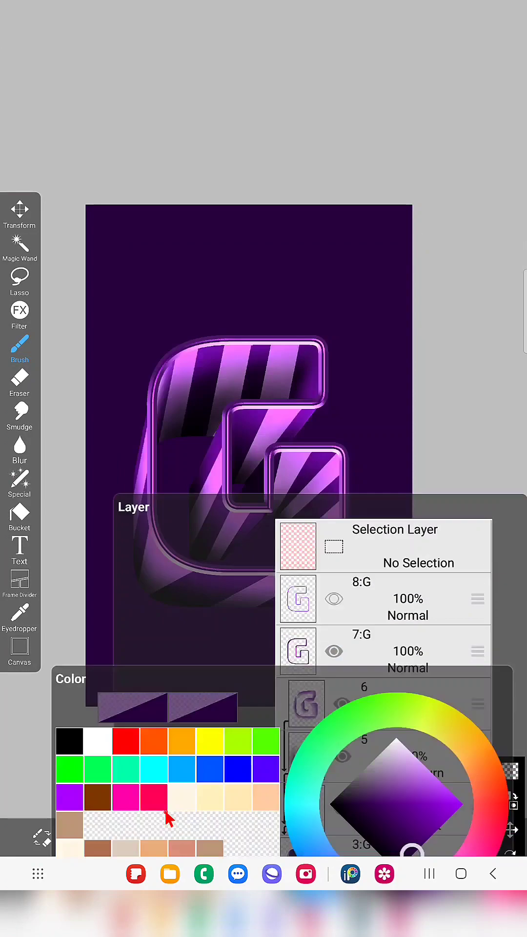
Step: Fill the duplicated G black with Lasso Fill and transform it down-left behind the letter as a drop shadow
left_click(20, 478)
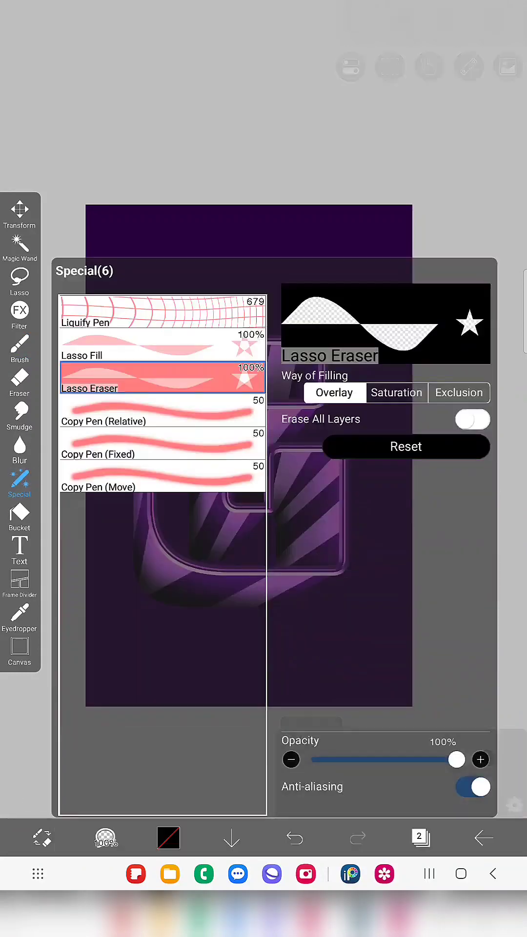
left_click(161, 354)
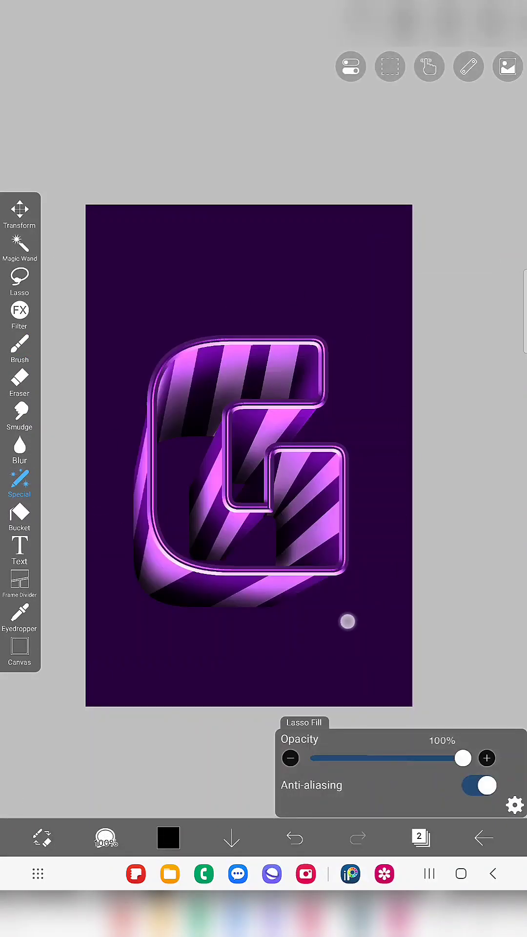
left_click(420, 836)
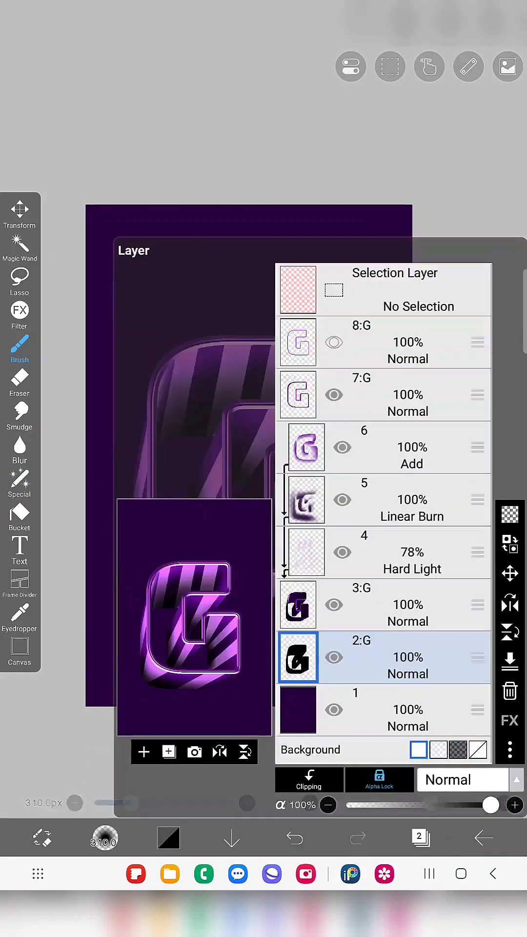
left_click(20, 212)
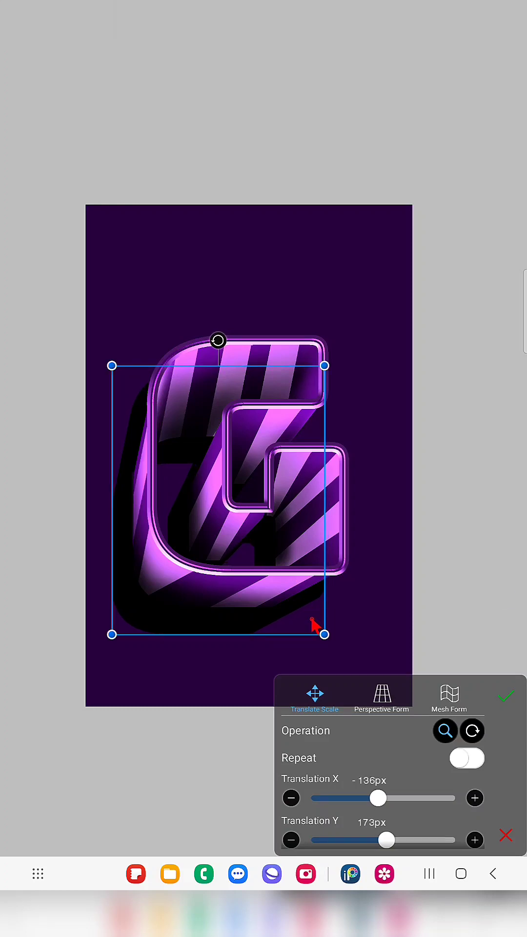
left_click(505, 695)
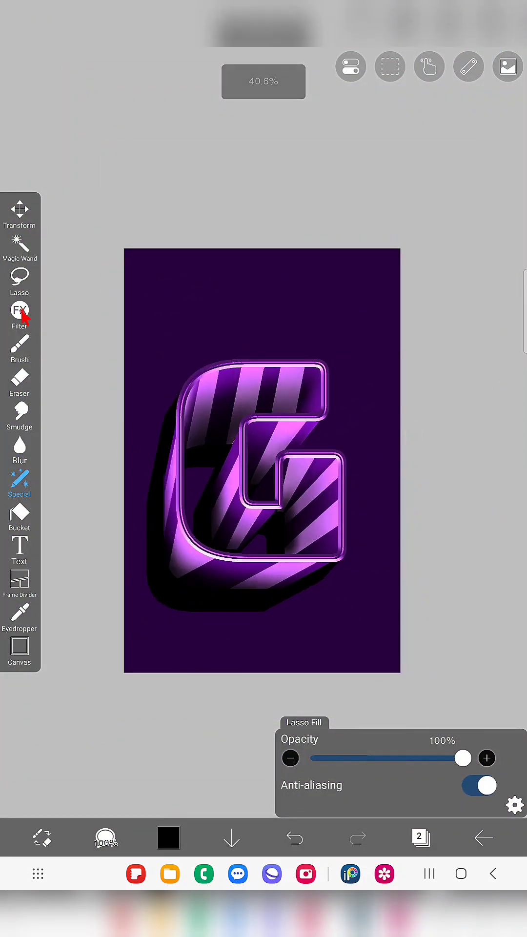
Step: Try a Moving Blur on the black shadow, then discard the streaky result
left_click(19, 313)
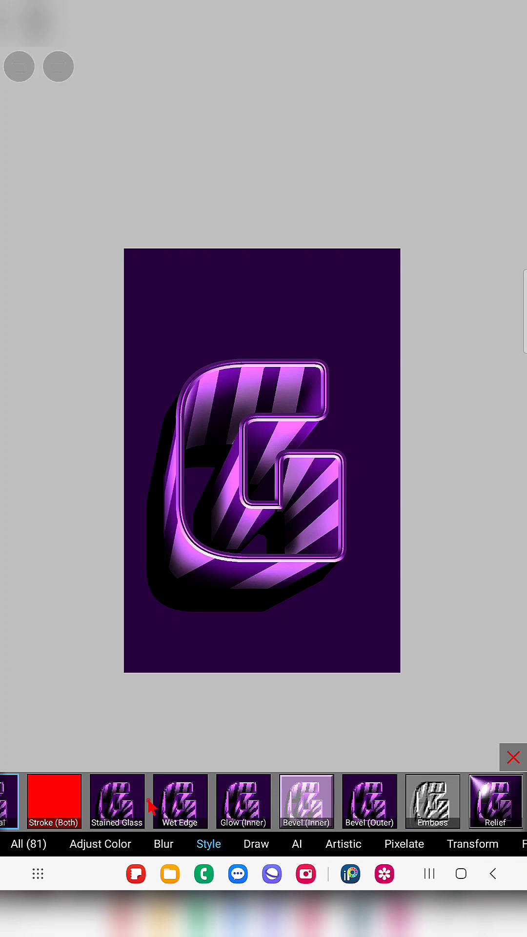
left_click(163, 843)
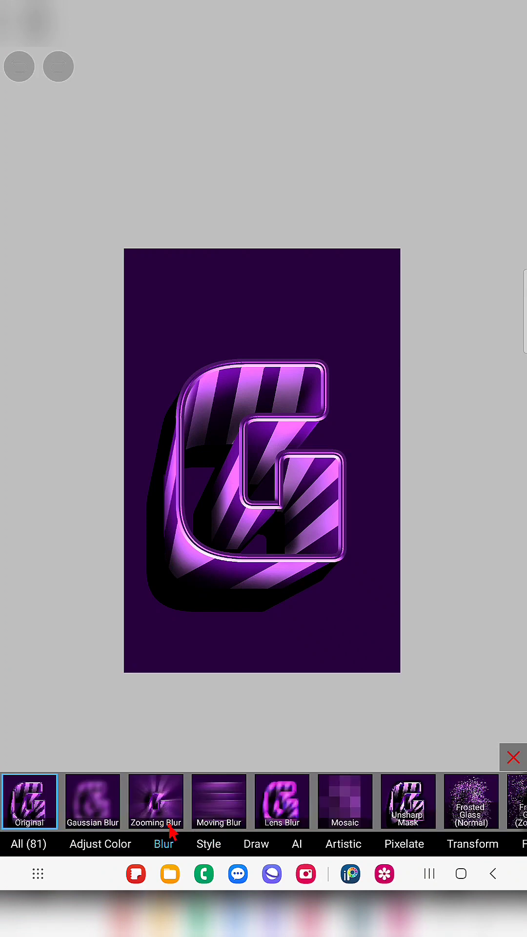
left_click(218, 801)
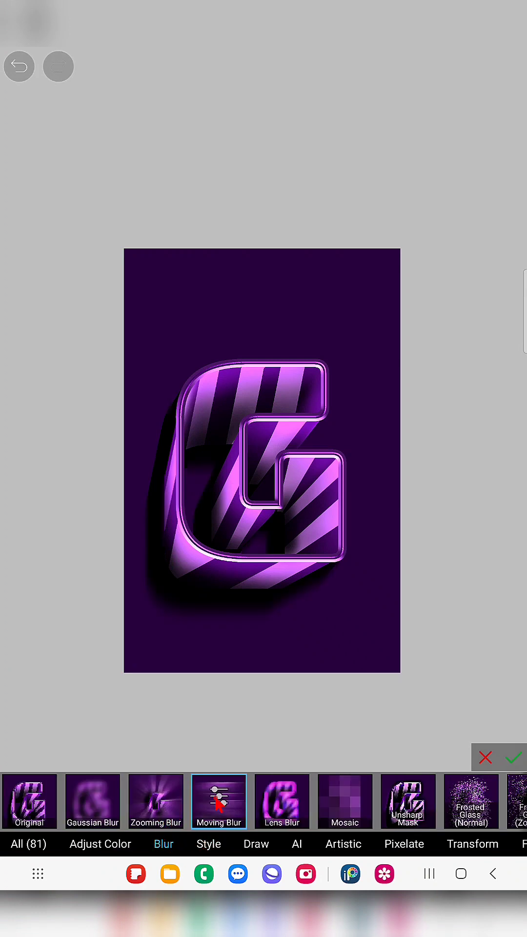
left_click(218, 800)
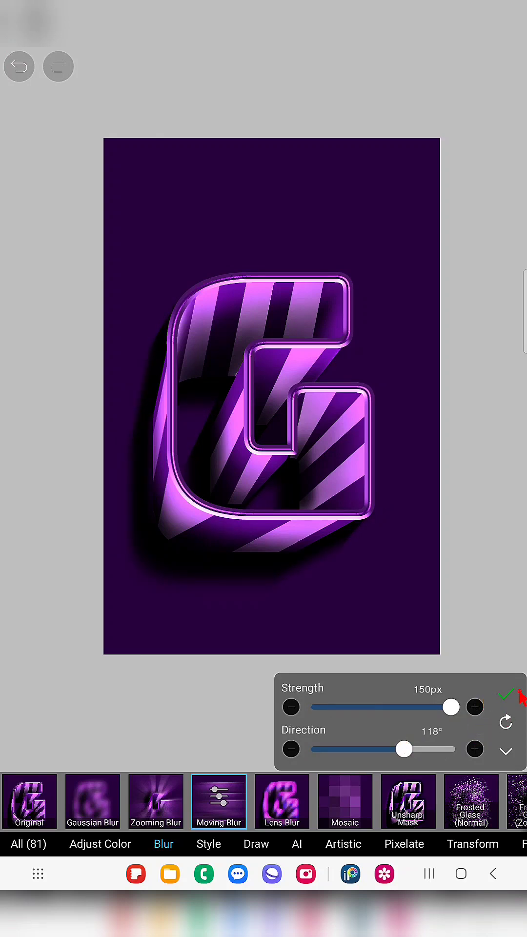
left_click(507, 691)
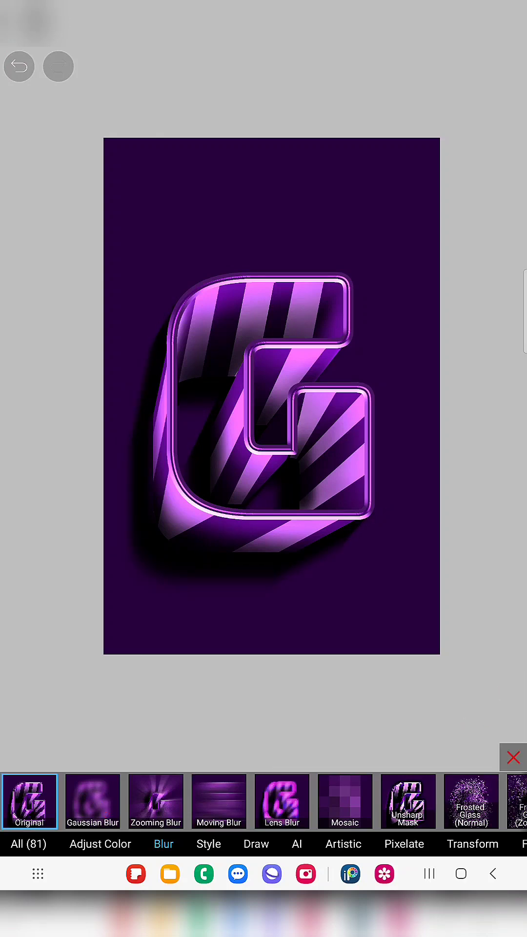
Step: Soften the shadow with a Gaussian Blur of about 9px radius instead
left_click(92, 800)
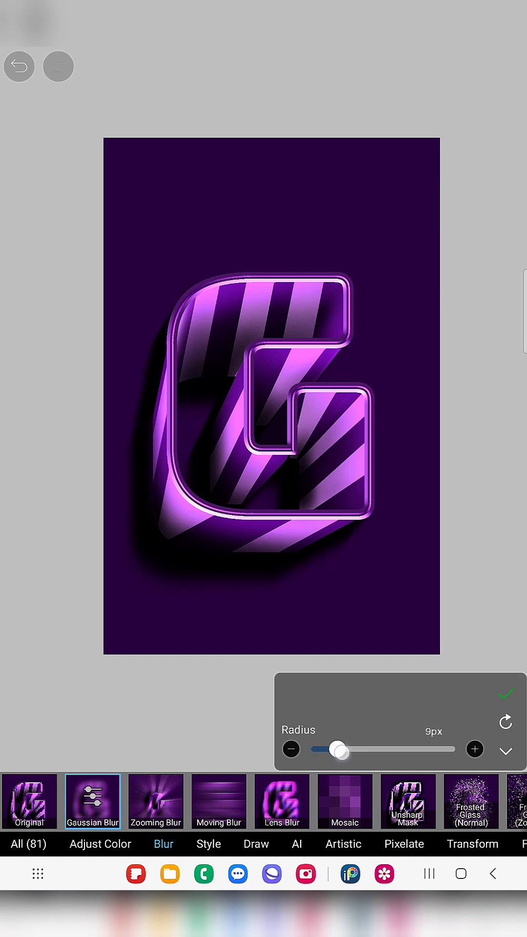
left_click(505, 694)
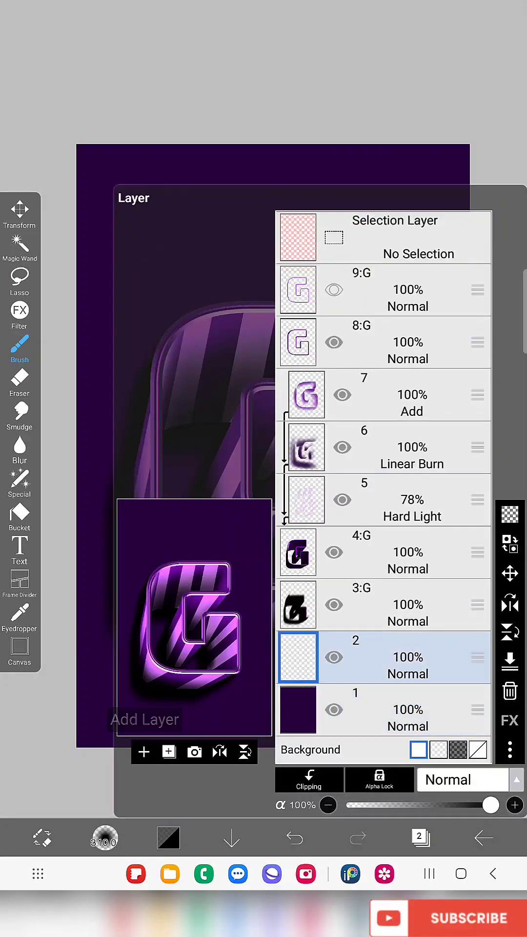
Step: Set layer 2 to Add and airbrush soft purple #6E0DA2 light streaks across the dark background
left_click(462, 779)
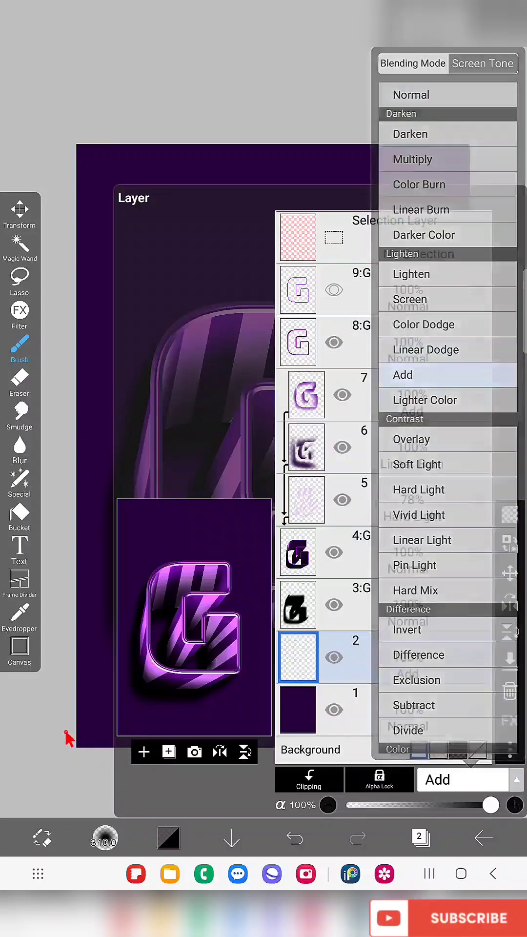
left_click(168, 836)
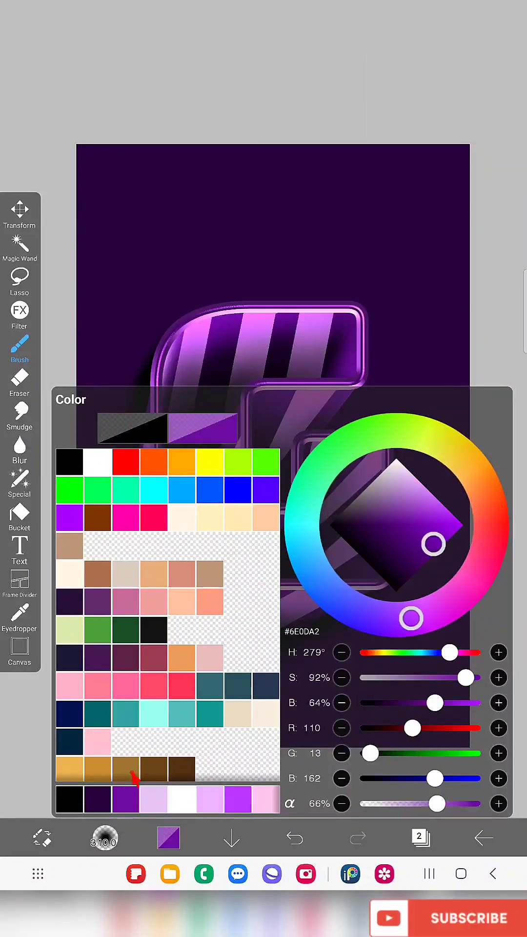
left_click(19, 351)
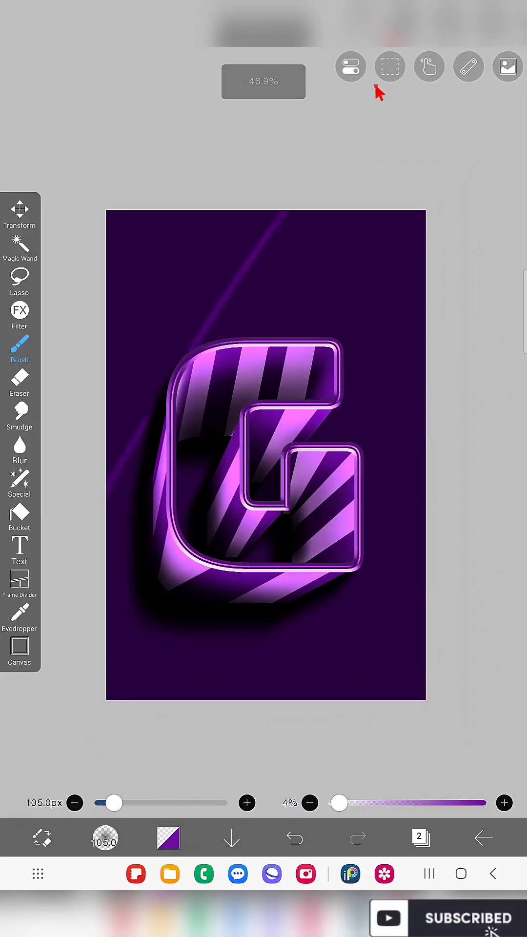
left_click(294, 836)
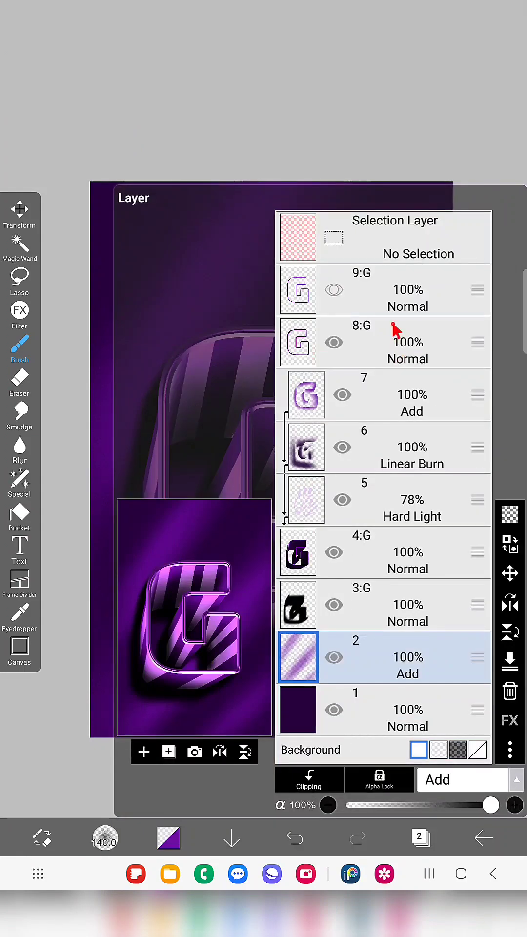
Step: On a new layer above 8:G, paint thin white highlight strokes along the G's left and inner rims, undoing a stray stroke
left_click(142, 751)
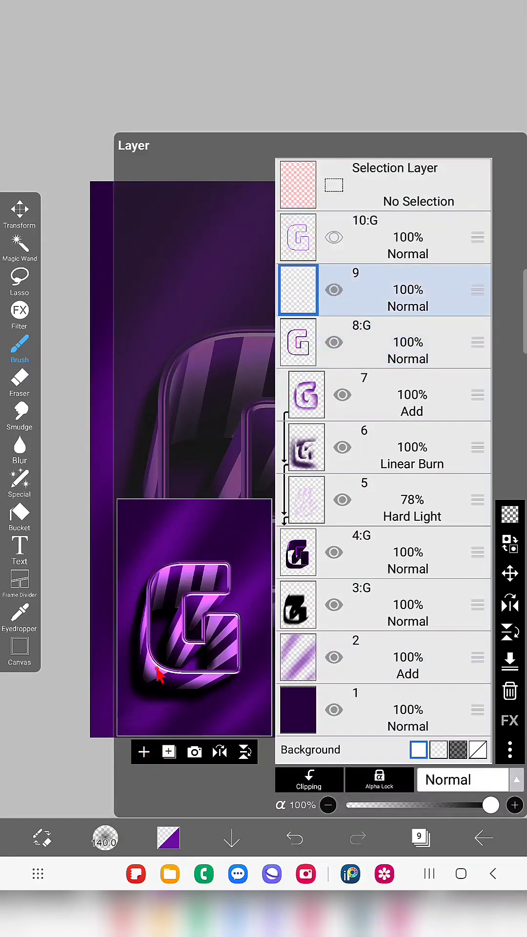
left_click(463, 778)
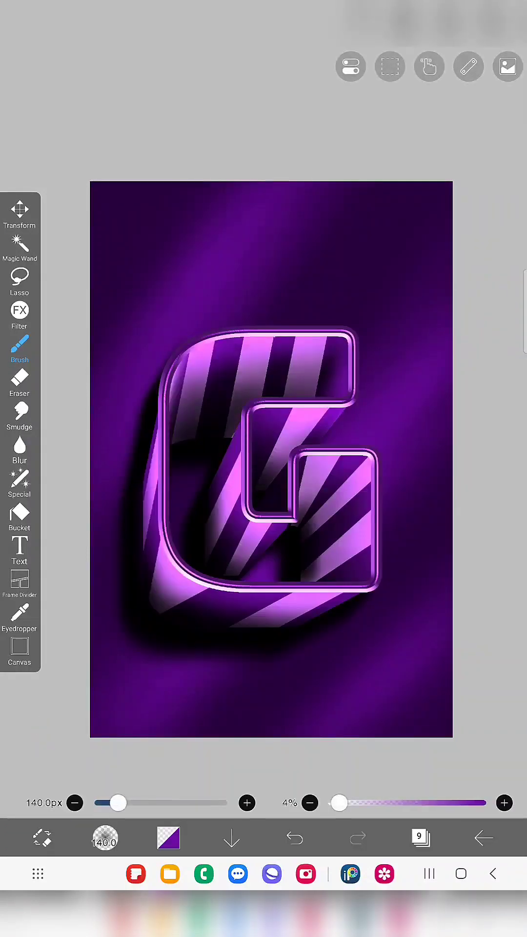
left_click(19, 345)
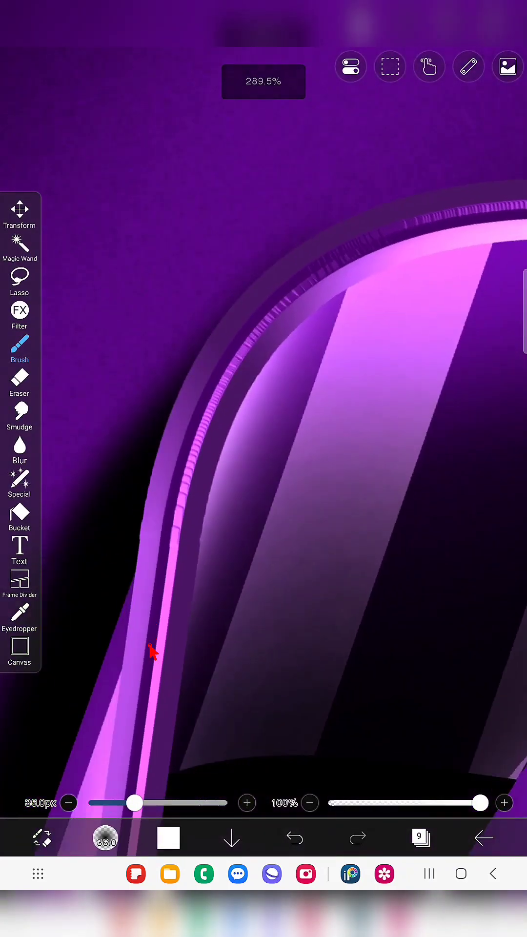
left_click(294, 836)
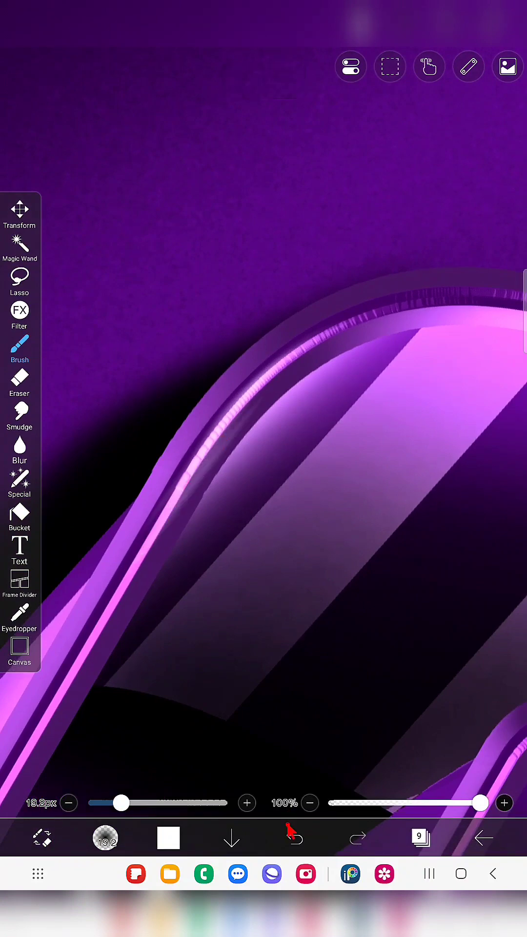
left_click(291, 837)
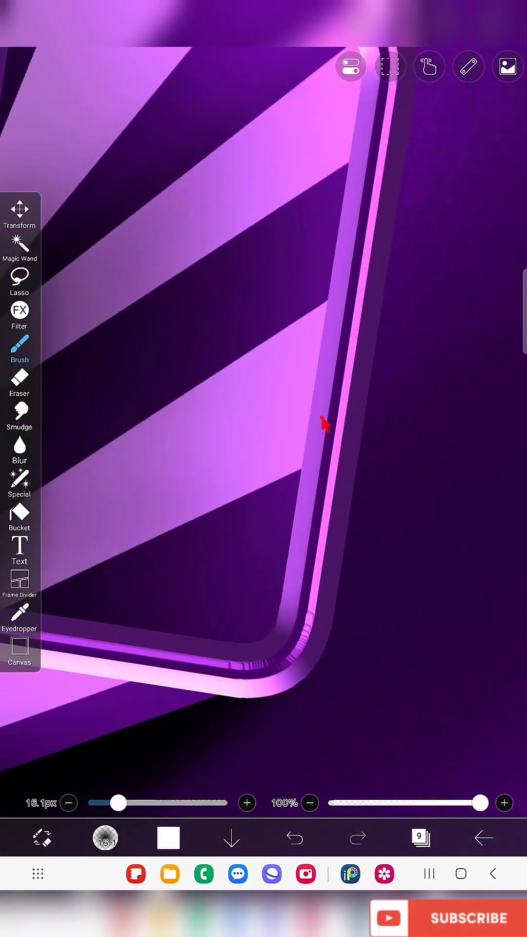
left_click(293, 836)
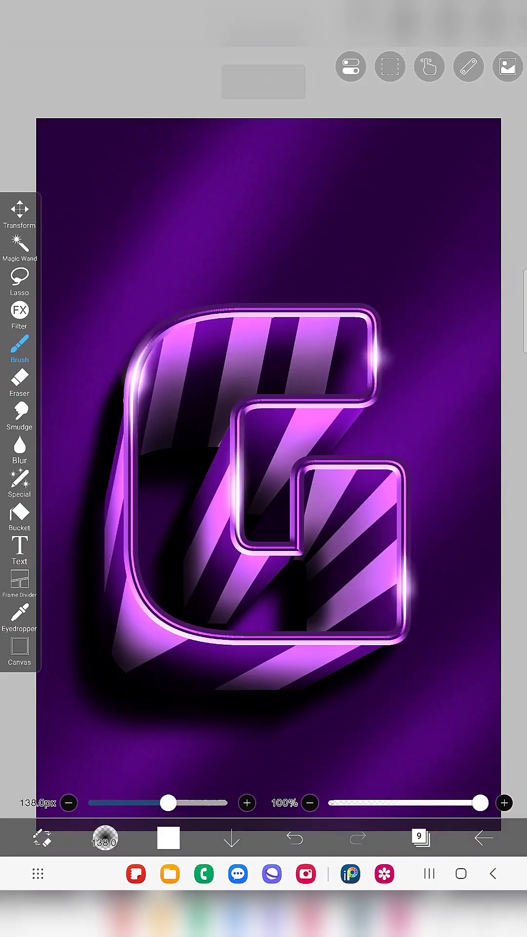
left_click(19, 347)
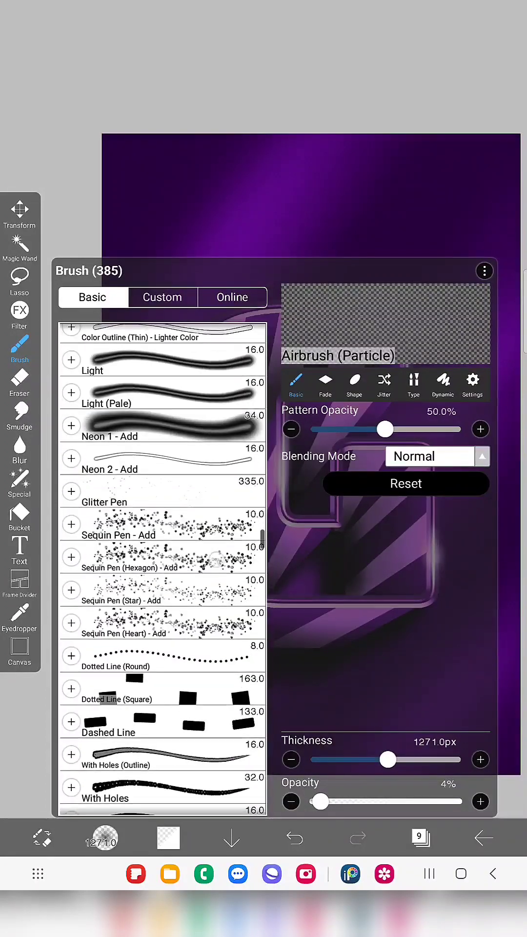
Step: Stamp Glitter 4 - Add sparkles on the G's corners and soften them with a 17px Gaussian Blur
scroll("down", 3)
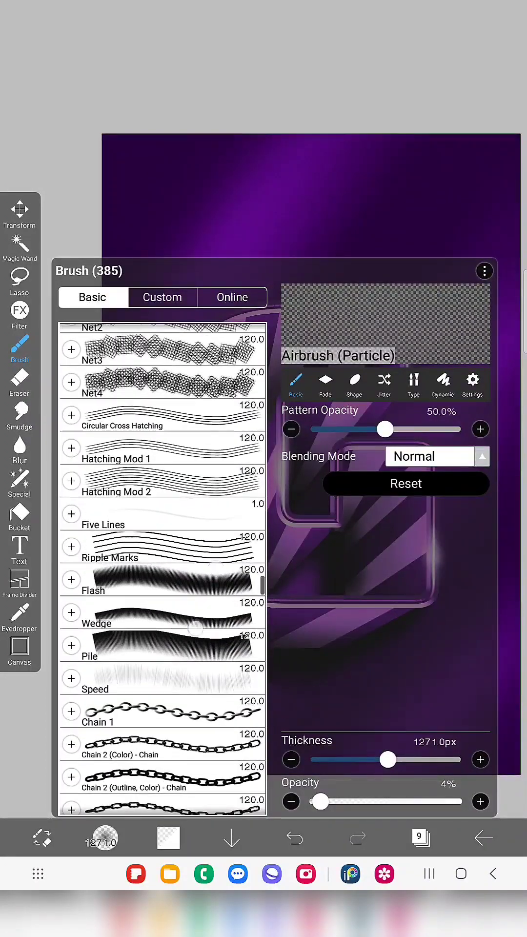
scroll("down", 3)
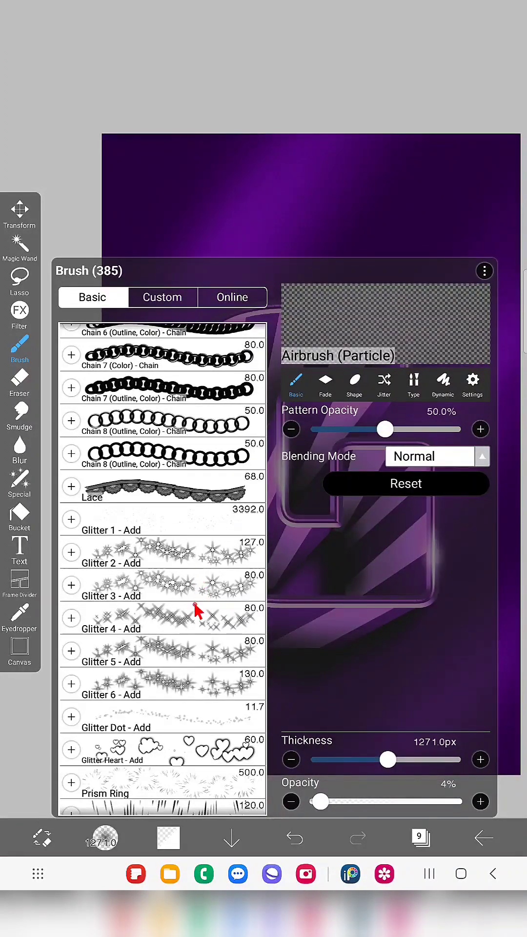
left_click(161, 650)
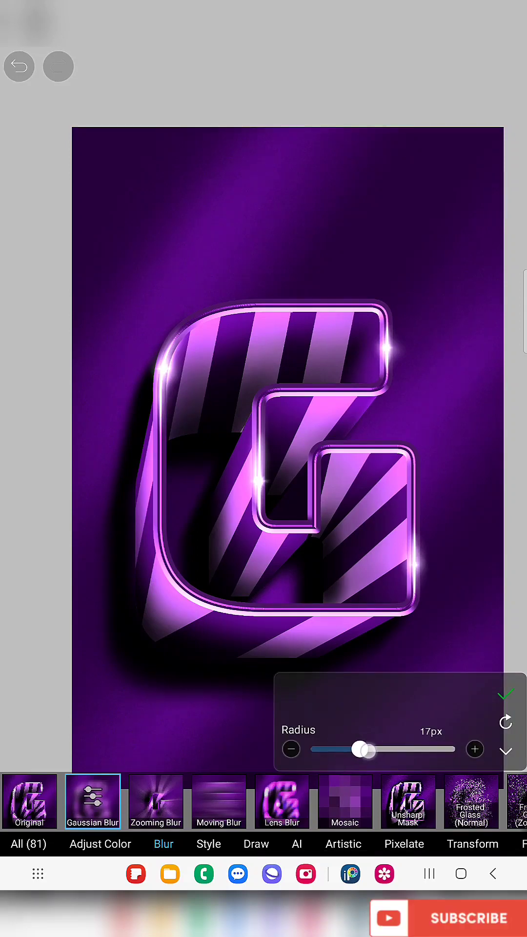
left_click(506, 695)
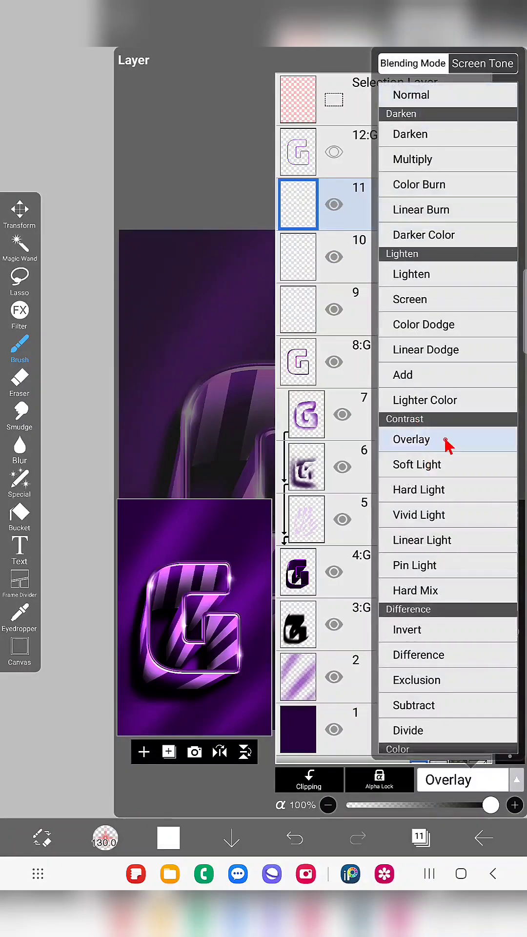
Step: Airbrush a large soft glow on a new layer, testing Soft Light, Overlay and finally Color Dodge blending
left_click(416, 465)
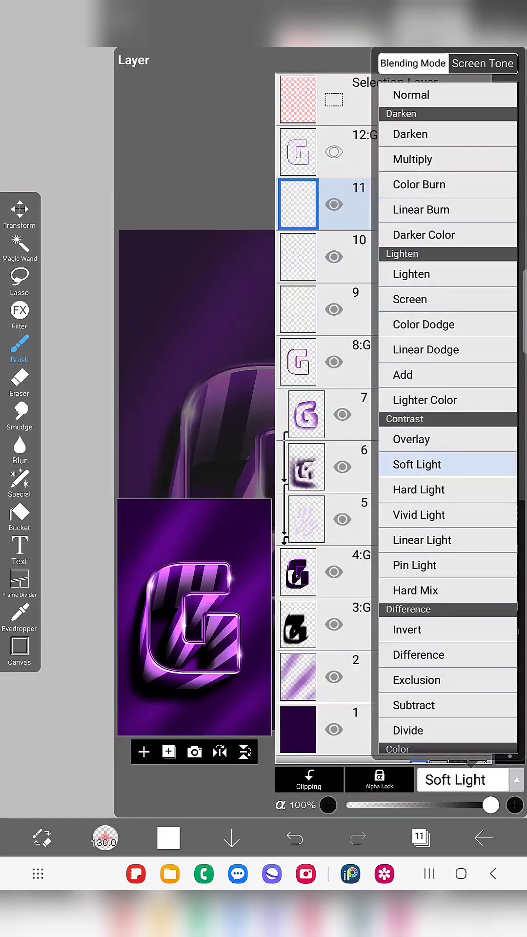
left_click(169, 836)
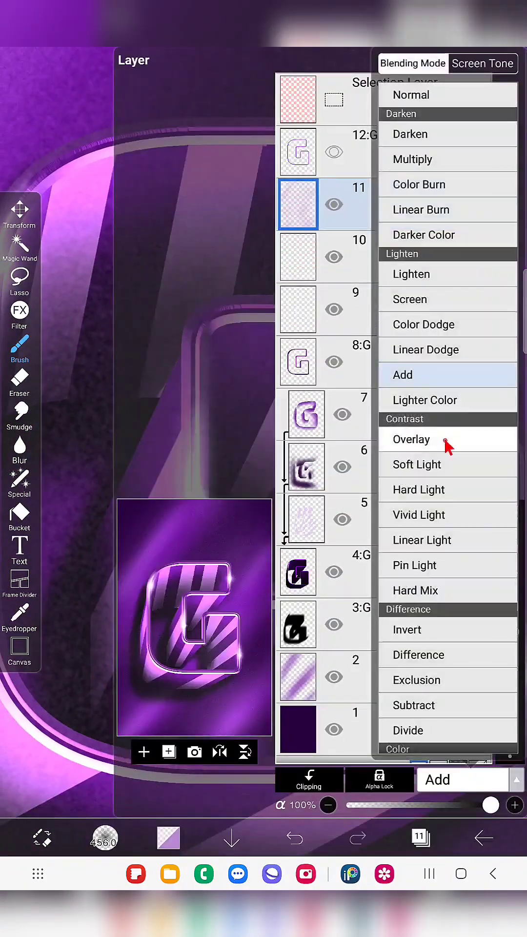
left_click(419, 489)
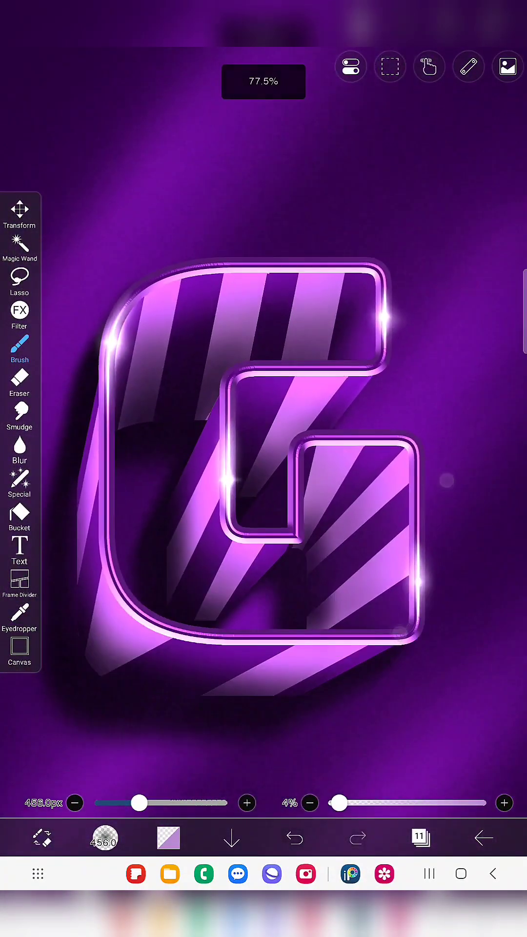
left_click(421, 836)
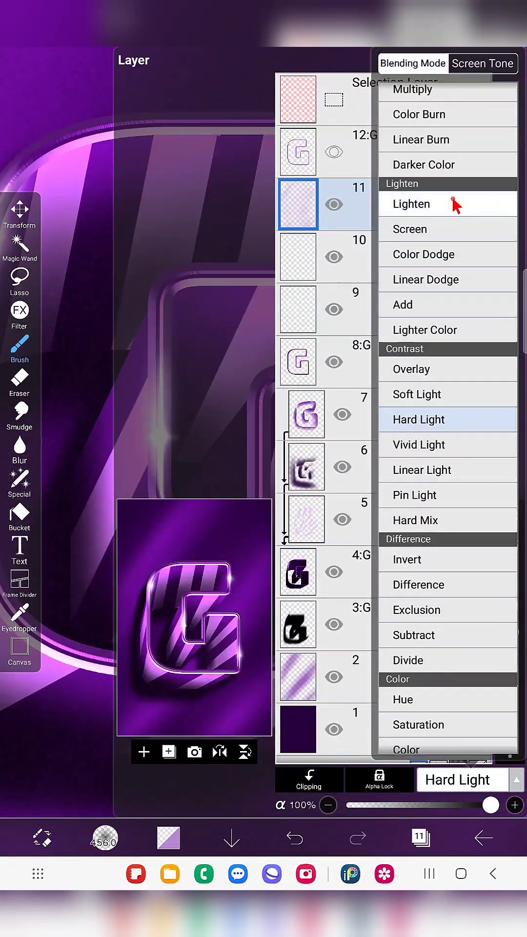
left_click(423, 254)
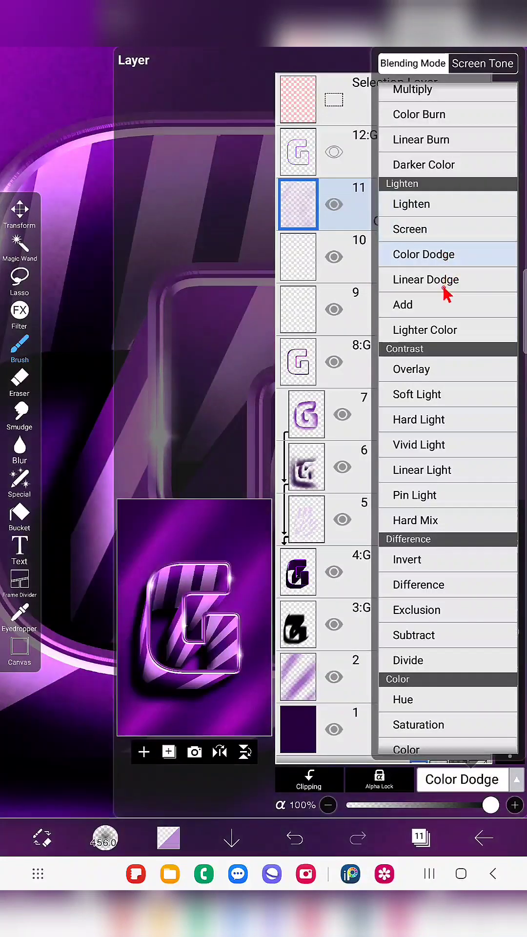
mouse_move(65, 592)
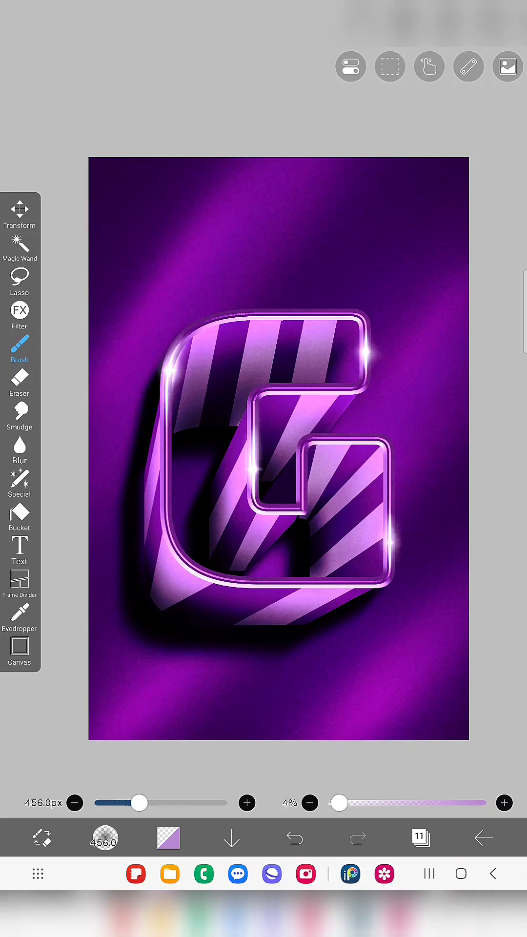
Step: Scale the whole canvas to 108%, reposition it, and save the finished G as a PNG
left_click(19, 215)
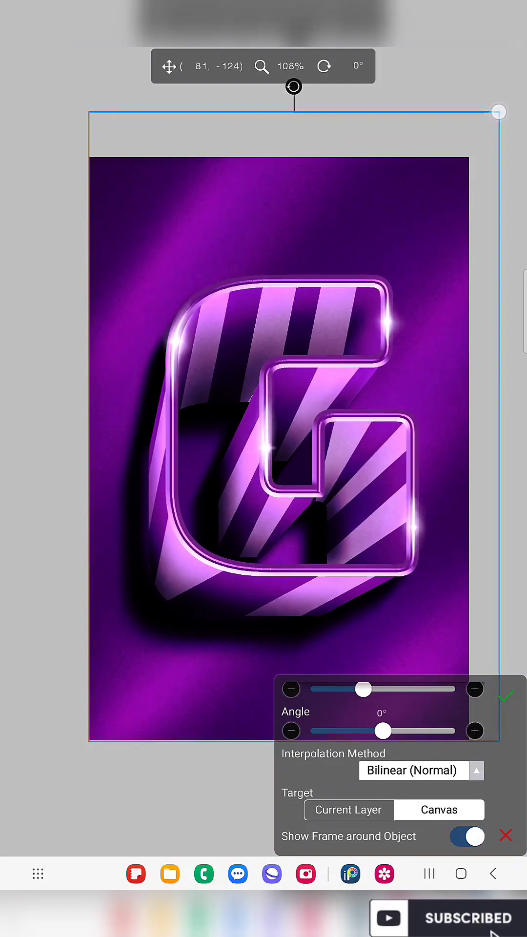
left_click(509, 695)
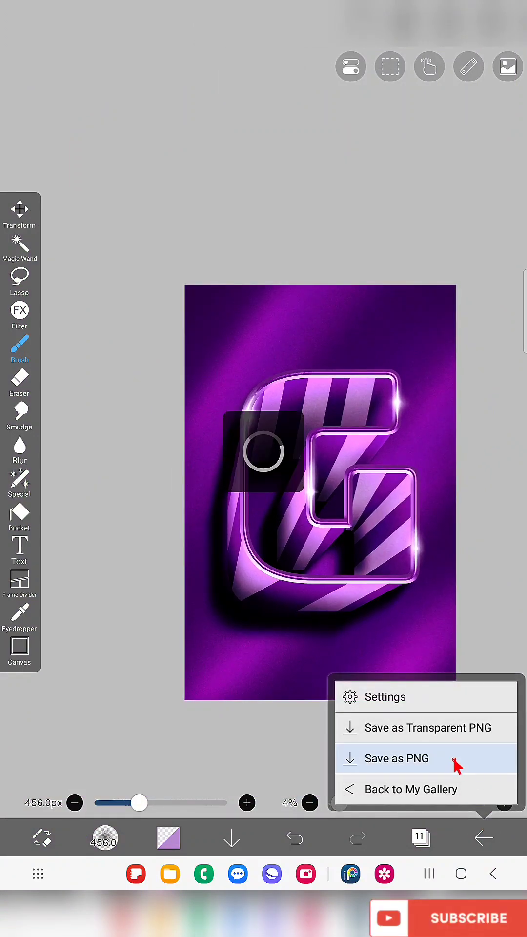
left_click(402, 757)
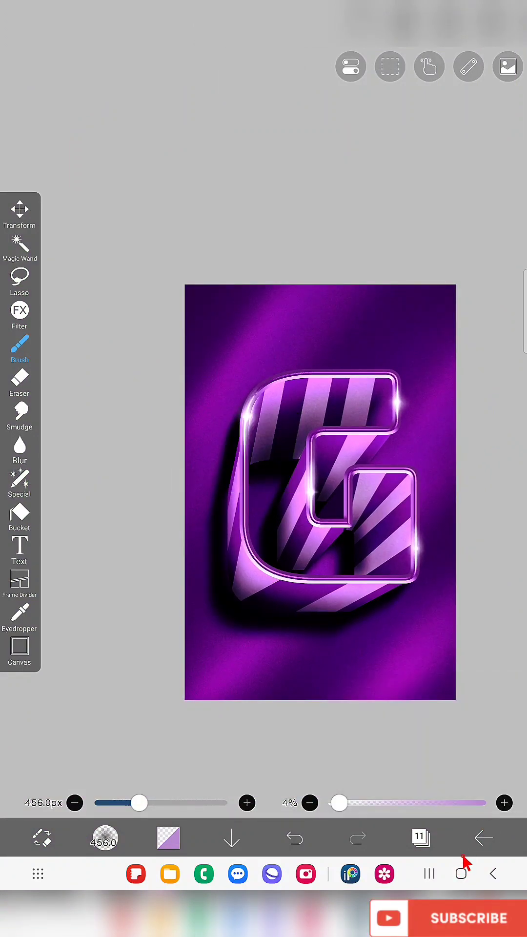